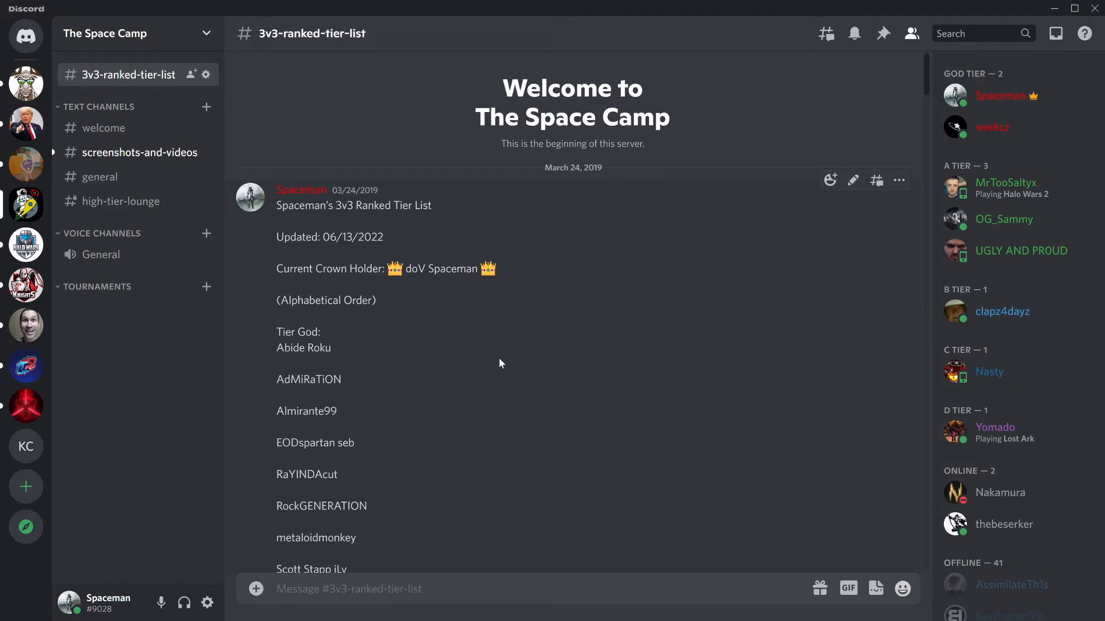
Step: Scroll down Spaceman's tier list post until the Tier SS and Tier S names are visible
scroll("down", 3)
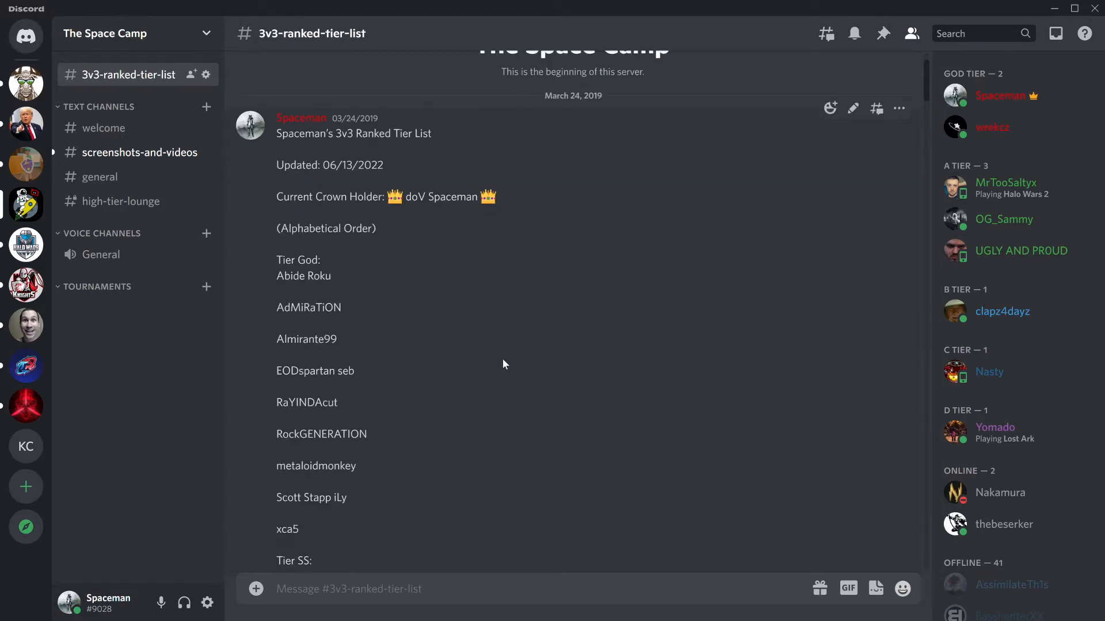
mouse_move(529, 432)
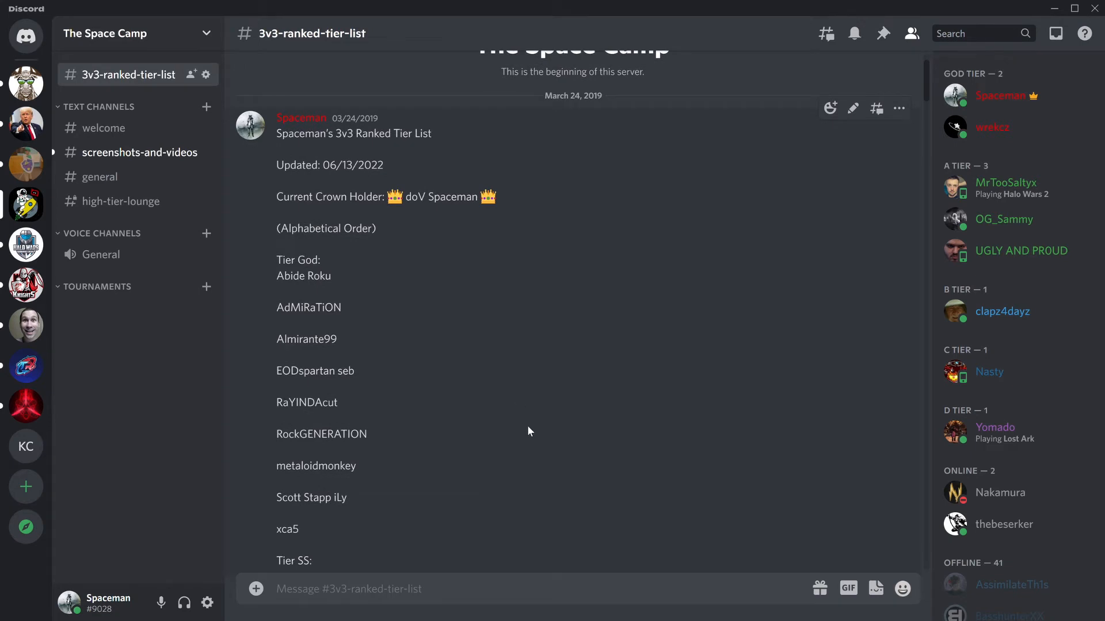
scroll("down", 3)
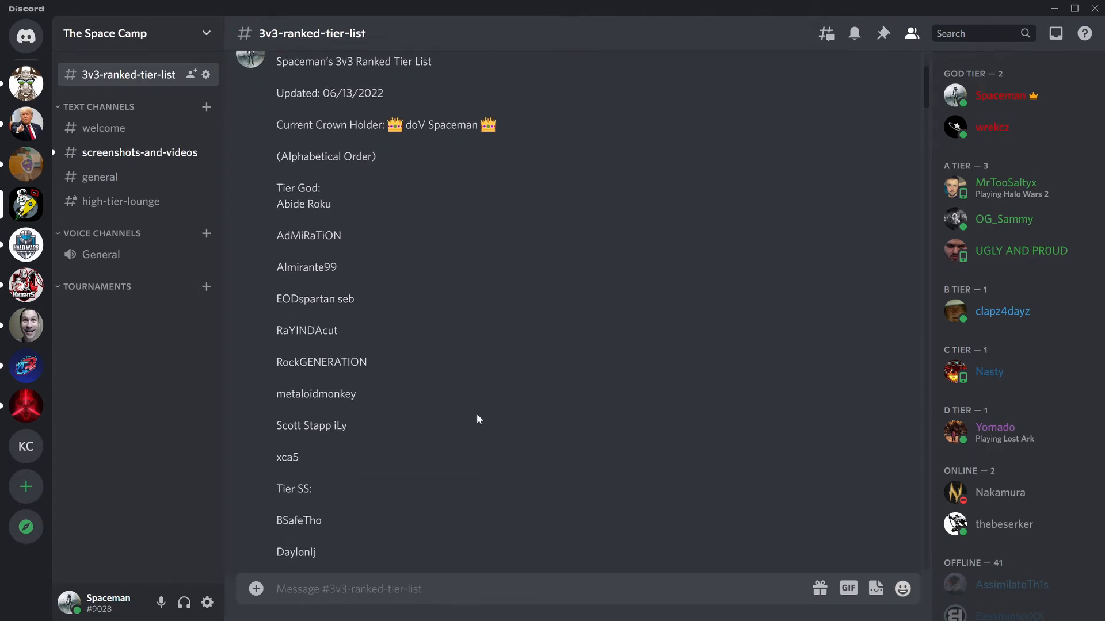
mouse_move(488, 455)
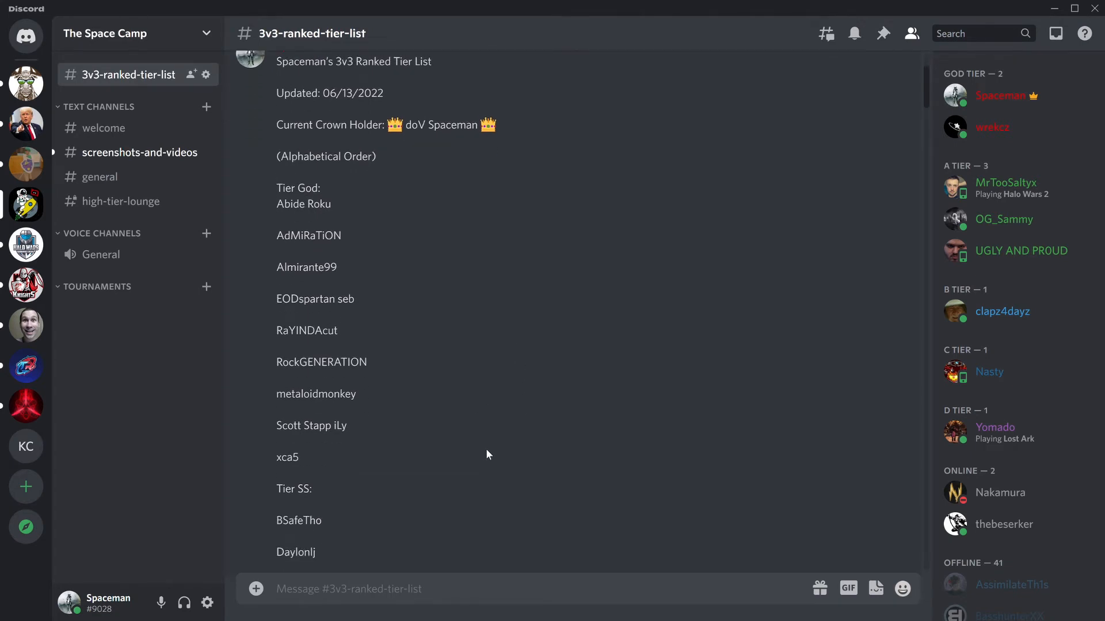
mouse_move(471, 460)
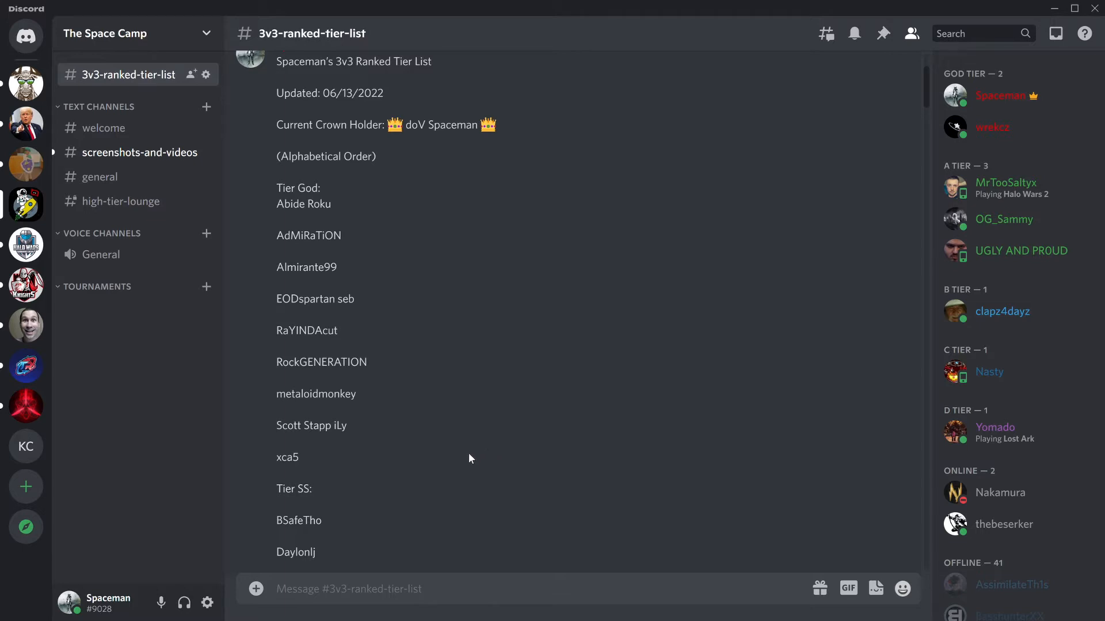
scroll("down", 3)
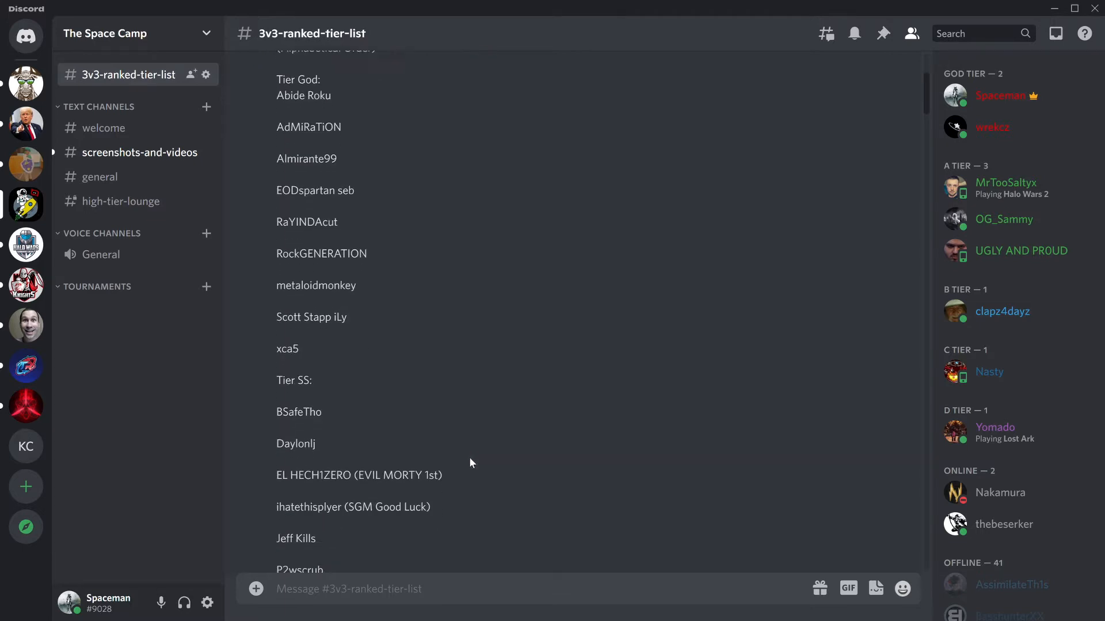
scroll("down", 3)
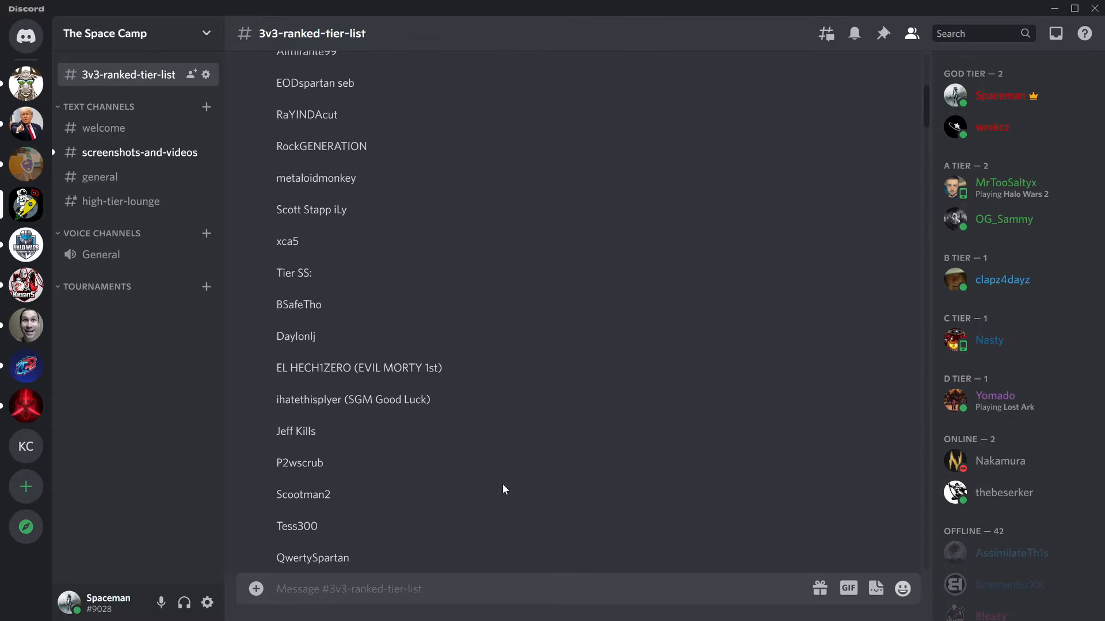
scroll("down", 3)
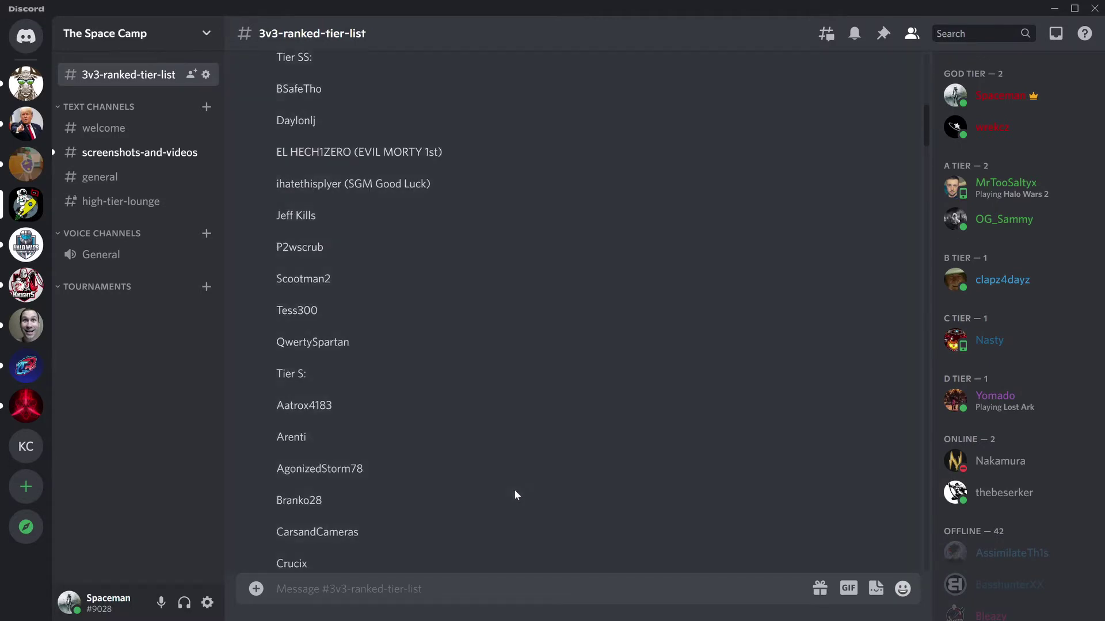
scroll("down", 3)
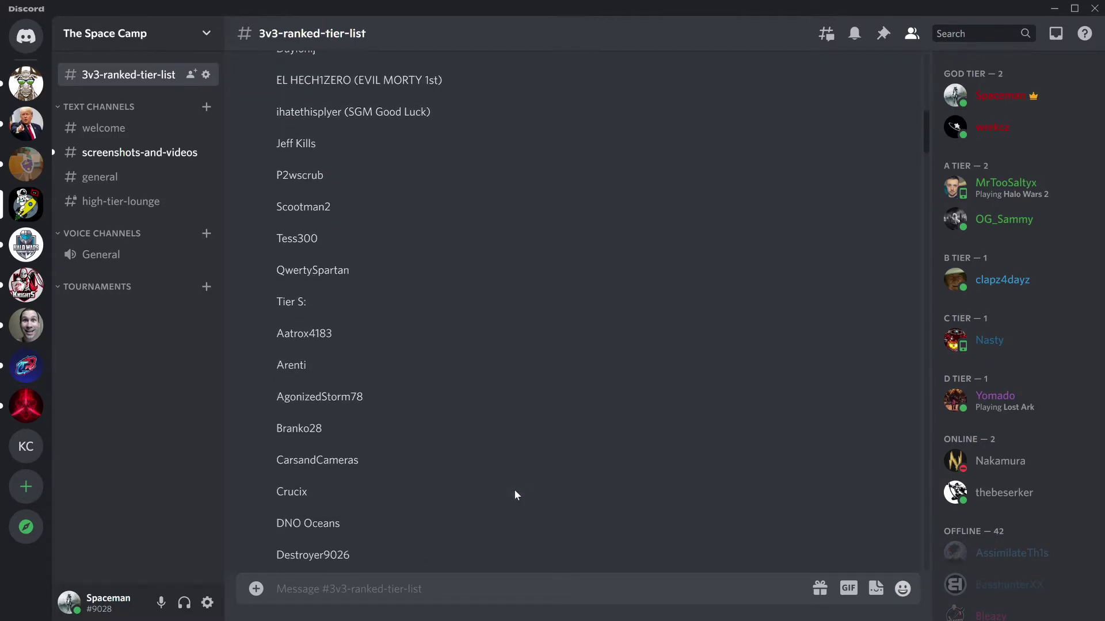
Step: Scroll down through the Tier A, B, C and D name lists
scroll("down", 3)
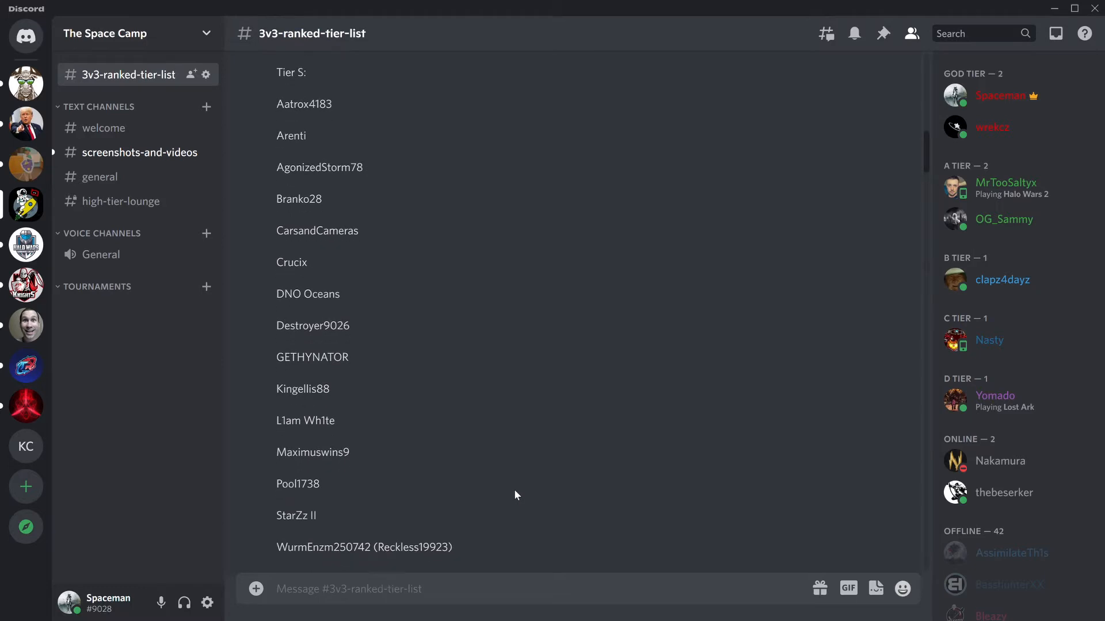
scroll("down", 3)
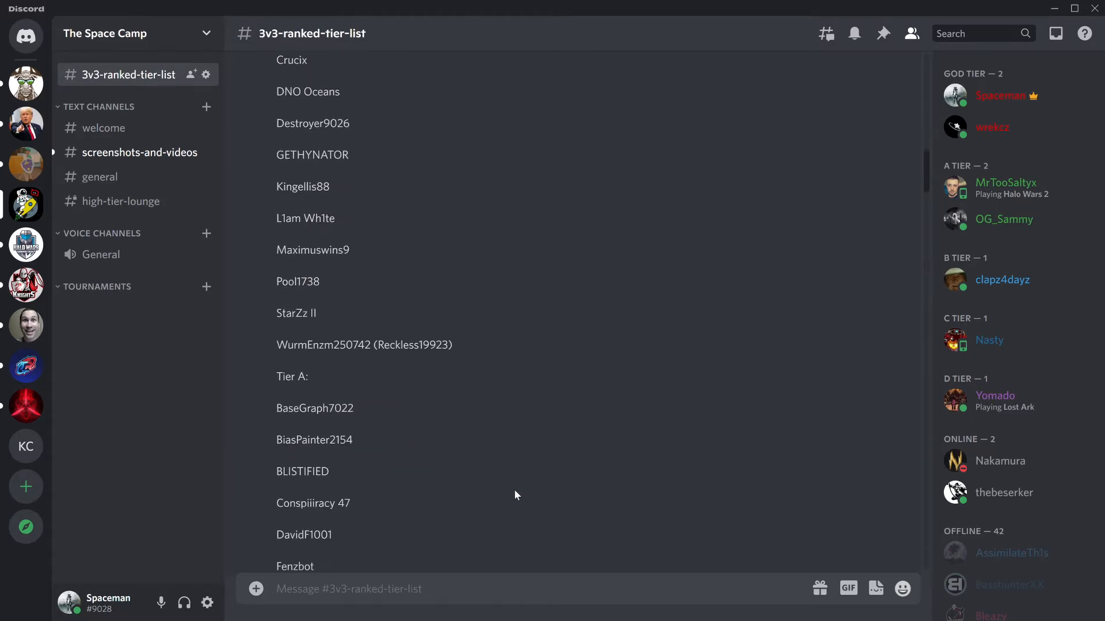
scroll("down", 3)
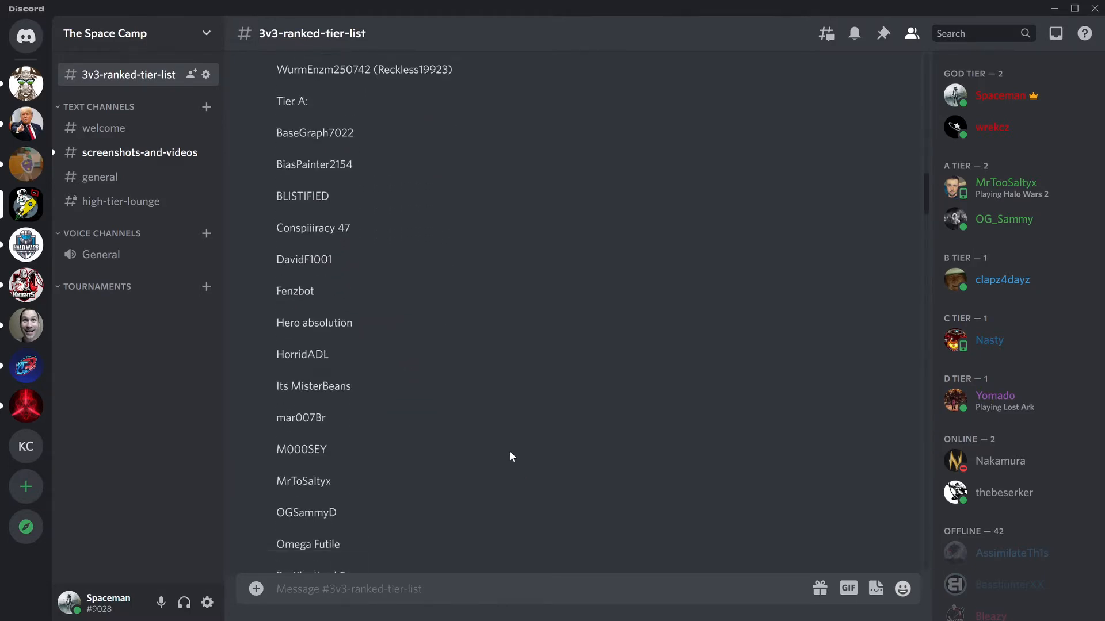
scroll("down", 3)
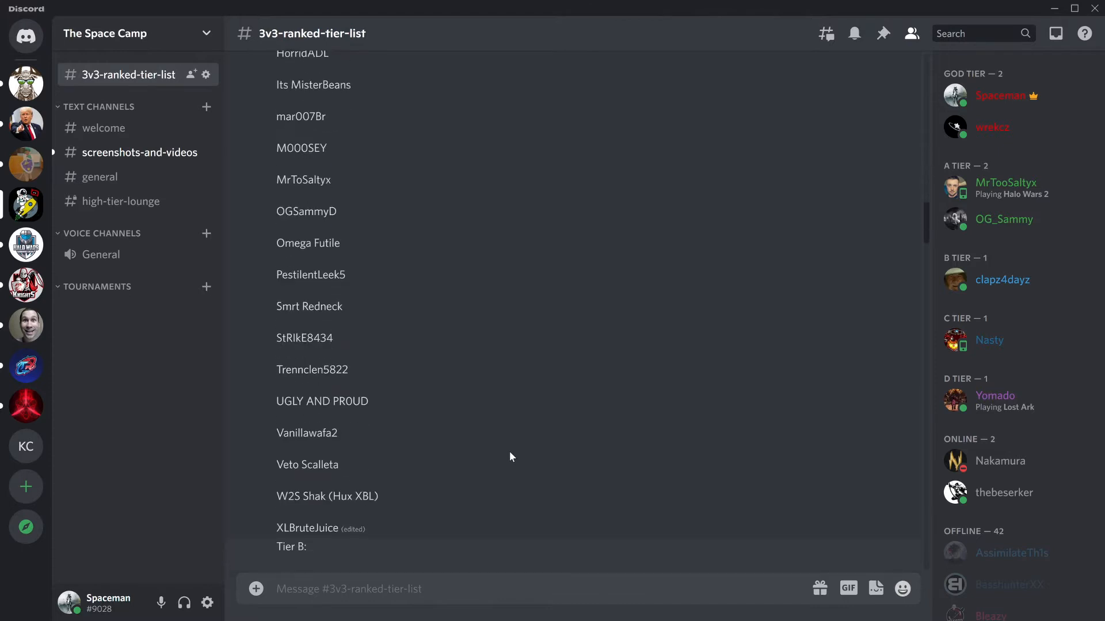
scroll("down", 3)
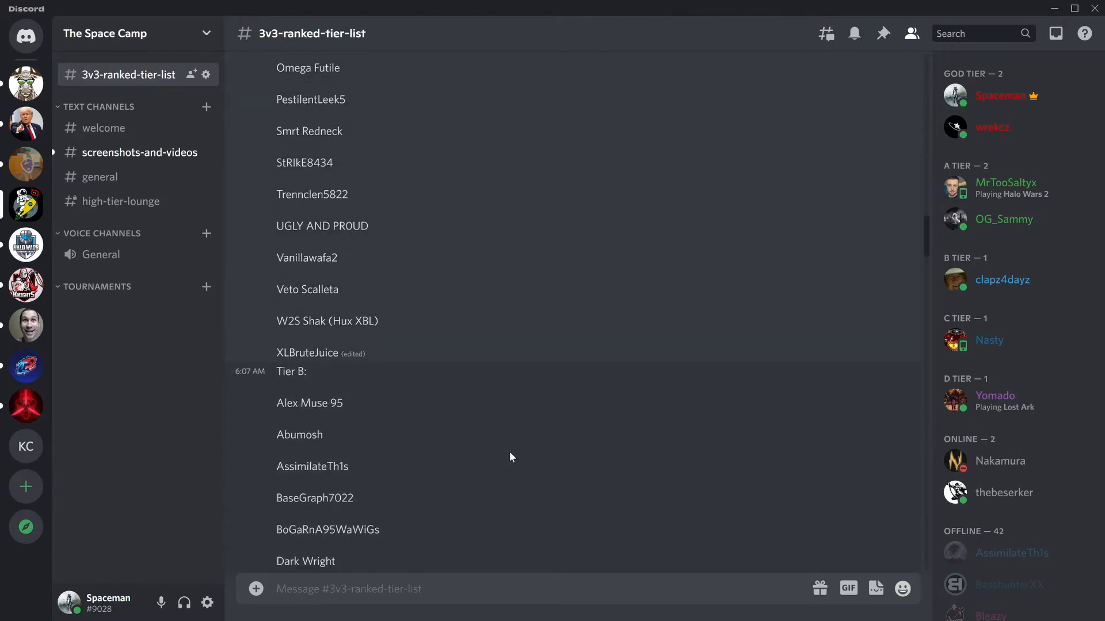
scroll("down", 3)
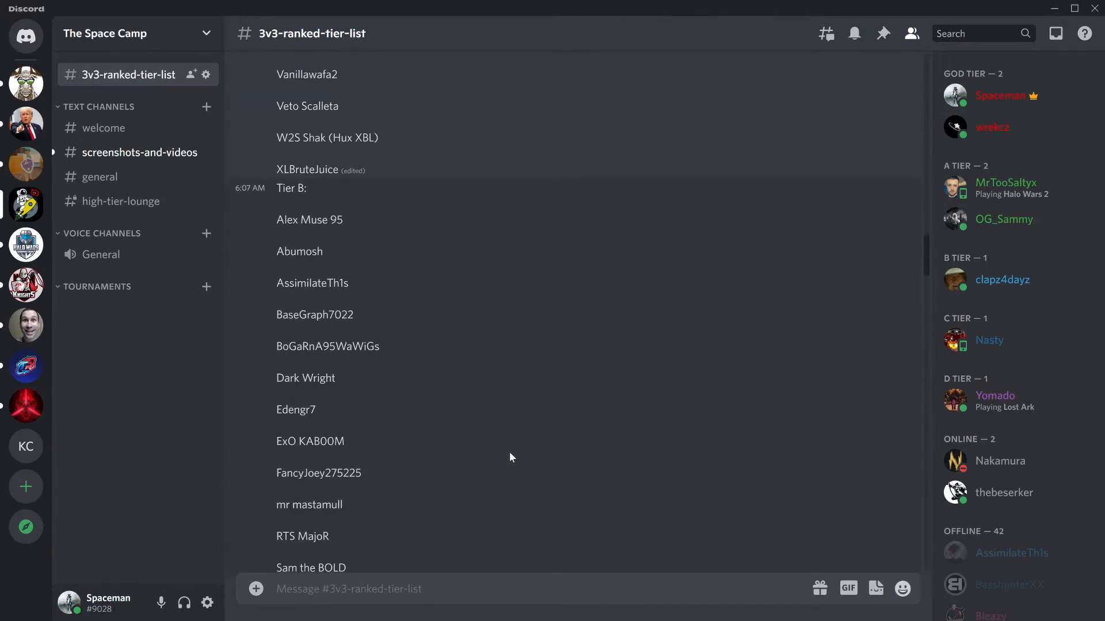
scroll("down", 3)
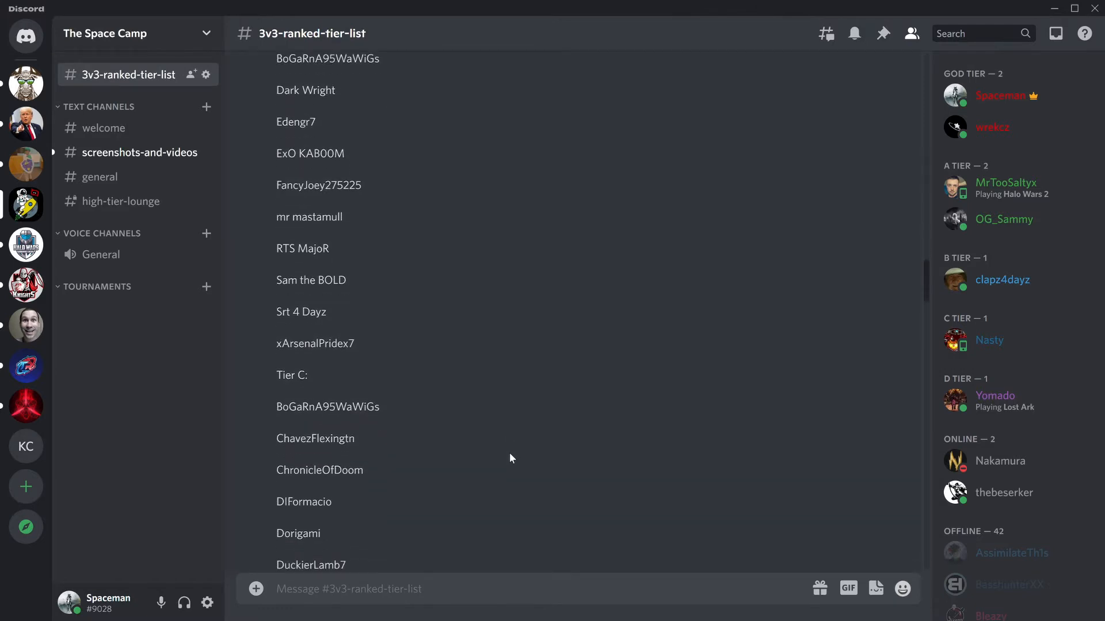
scroll("down", 3)
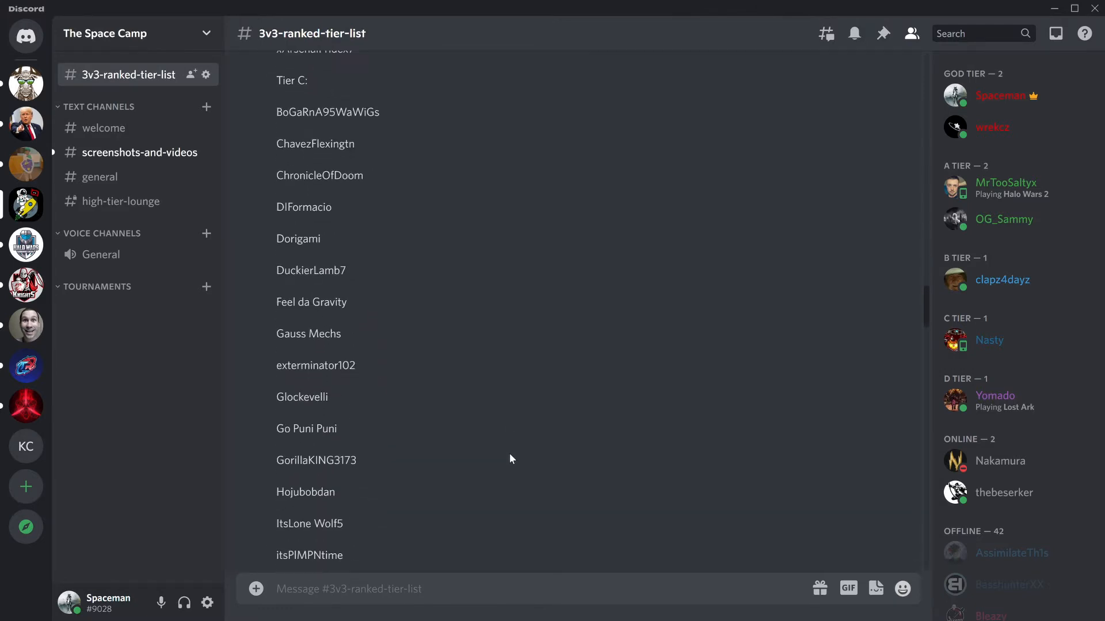
scroll("down", 3)
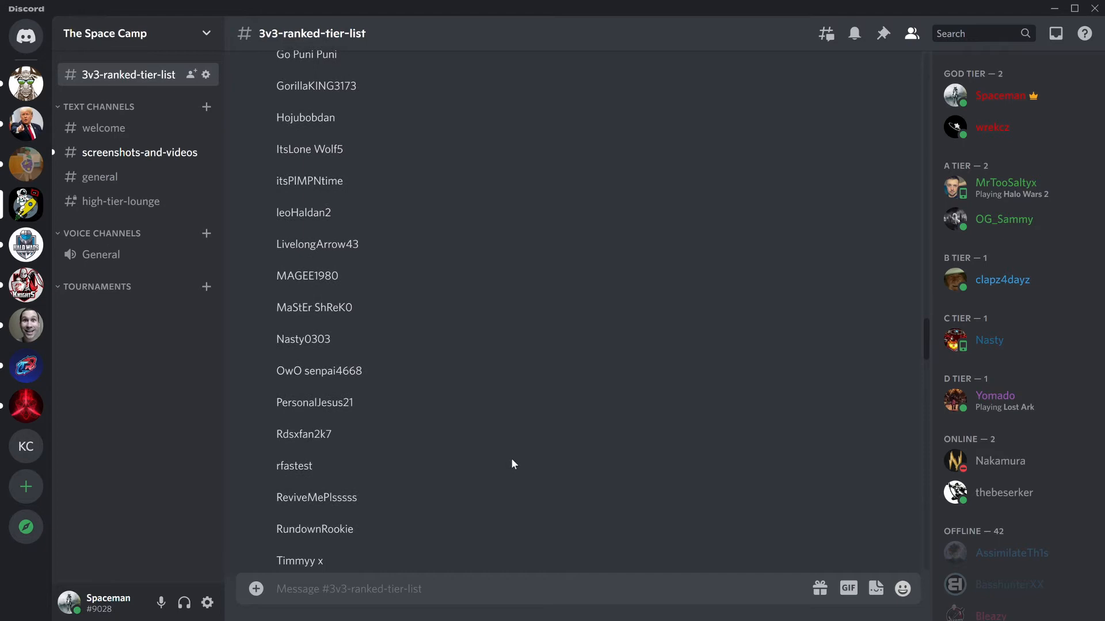
scroll("down", 3)
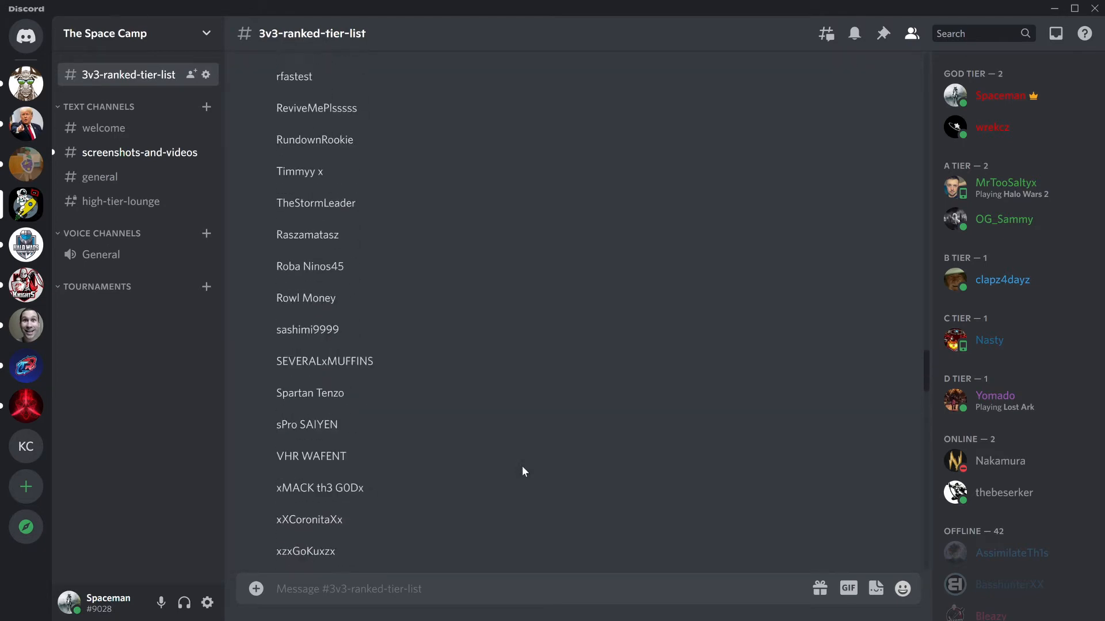
scroll("down", 3)
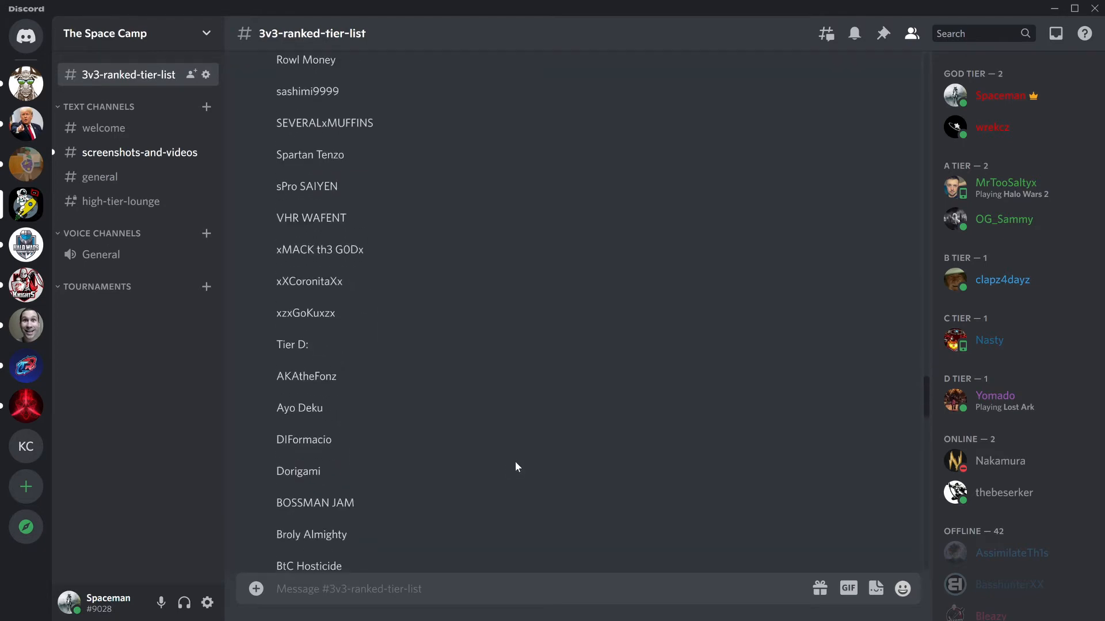
scroll("down", 3)
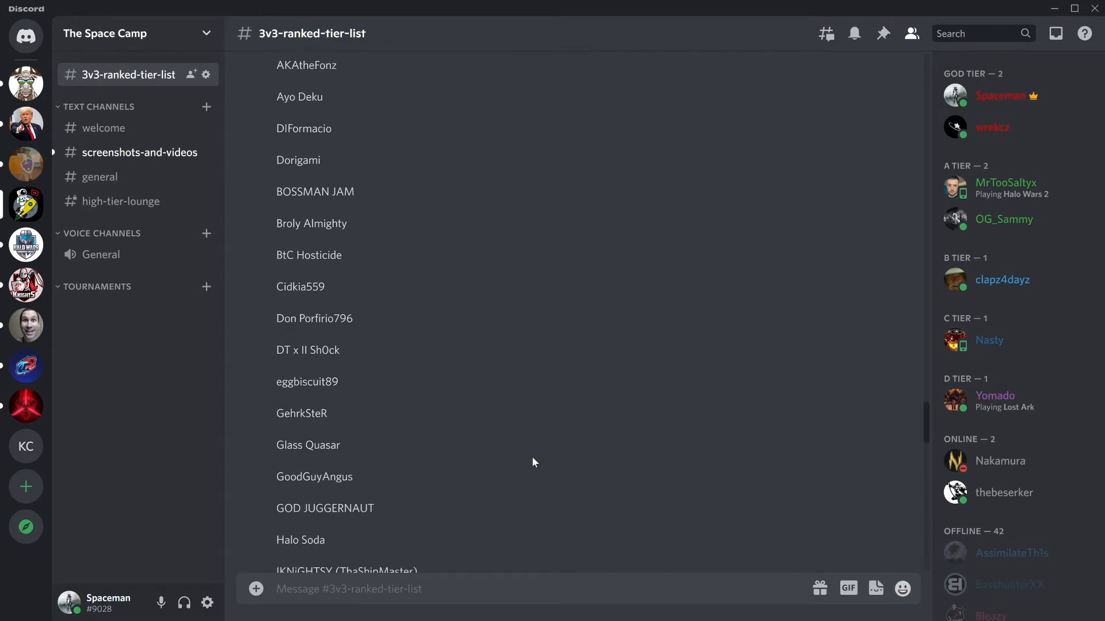
scroll("down", 3)
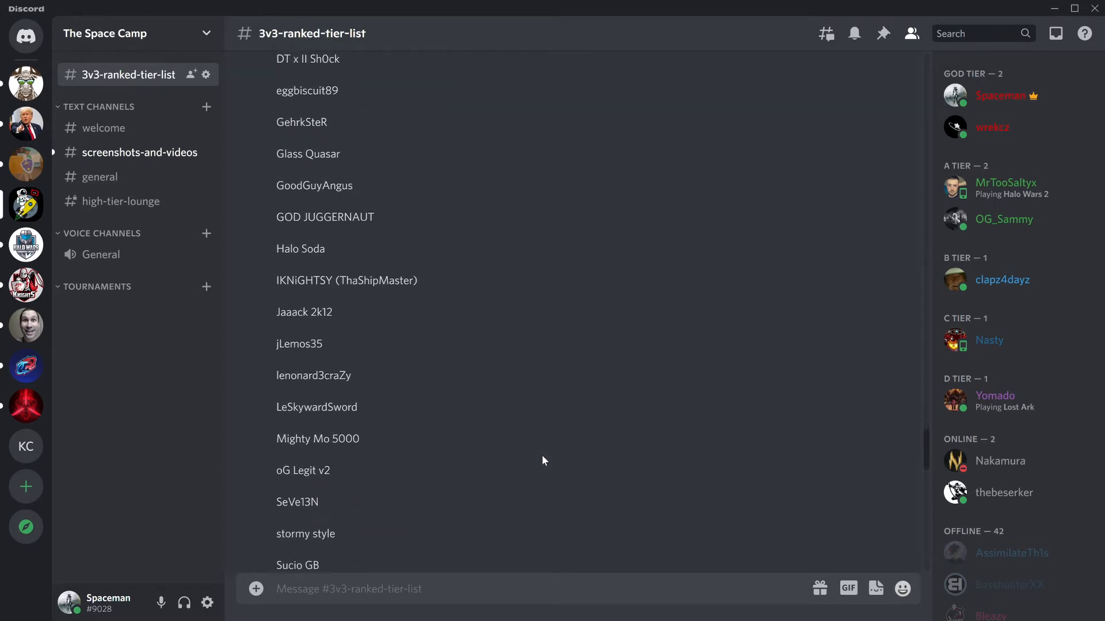
scroll("down", 3)
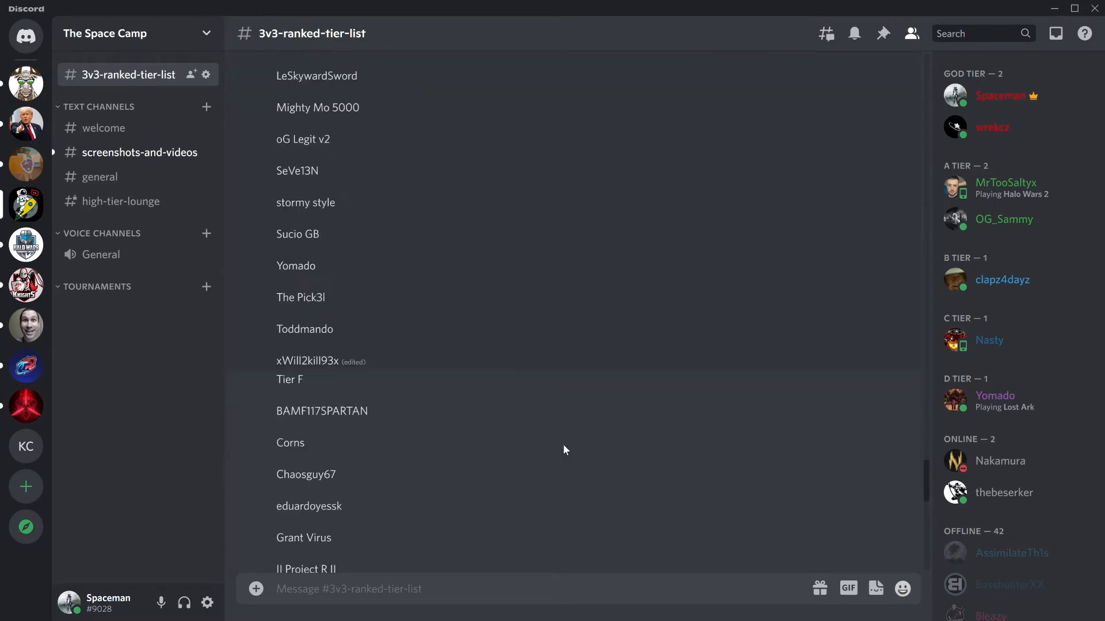
scroll("down", 3)
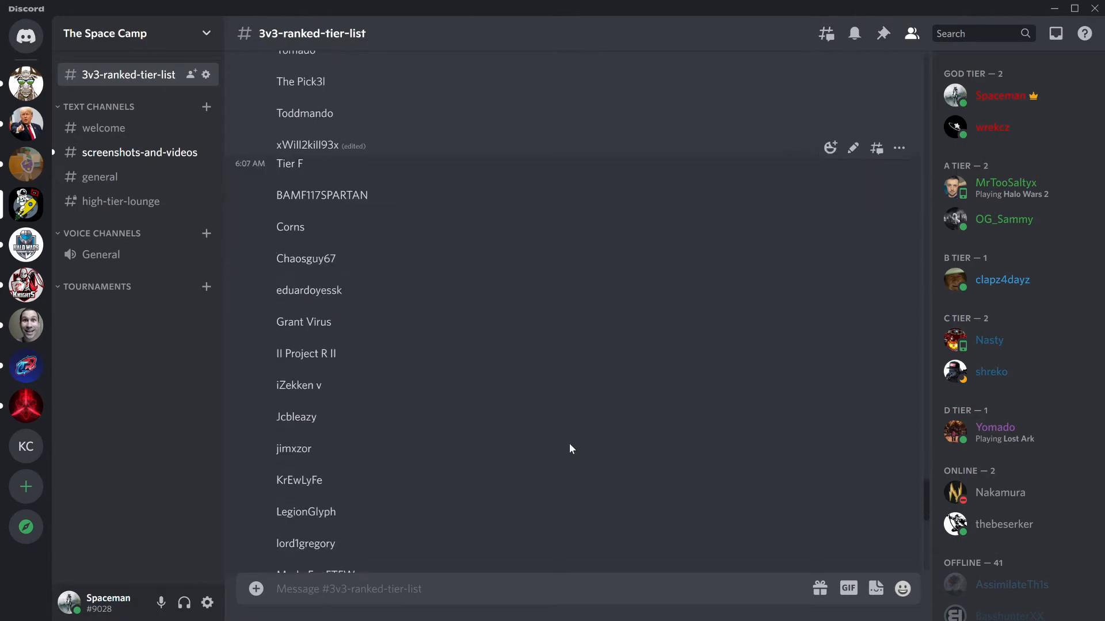
scroll("down", 3)
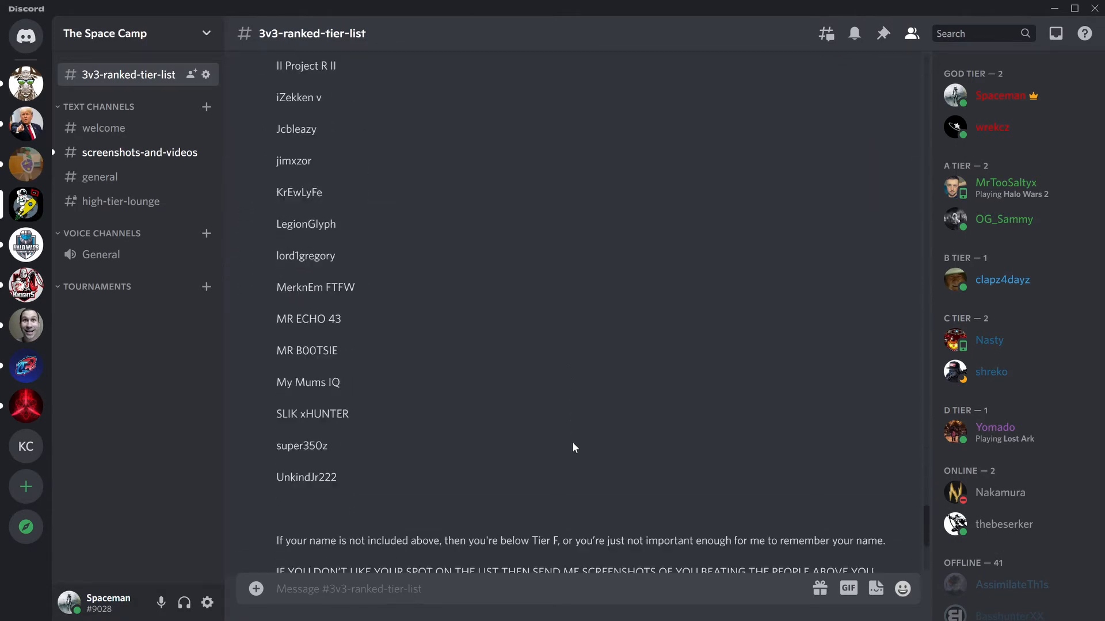
scroll("down", 3)
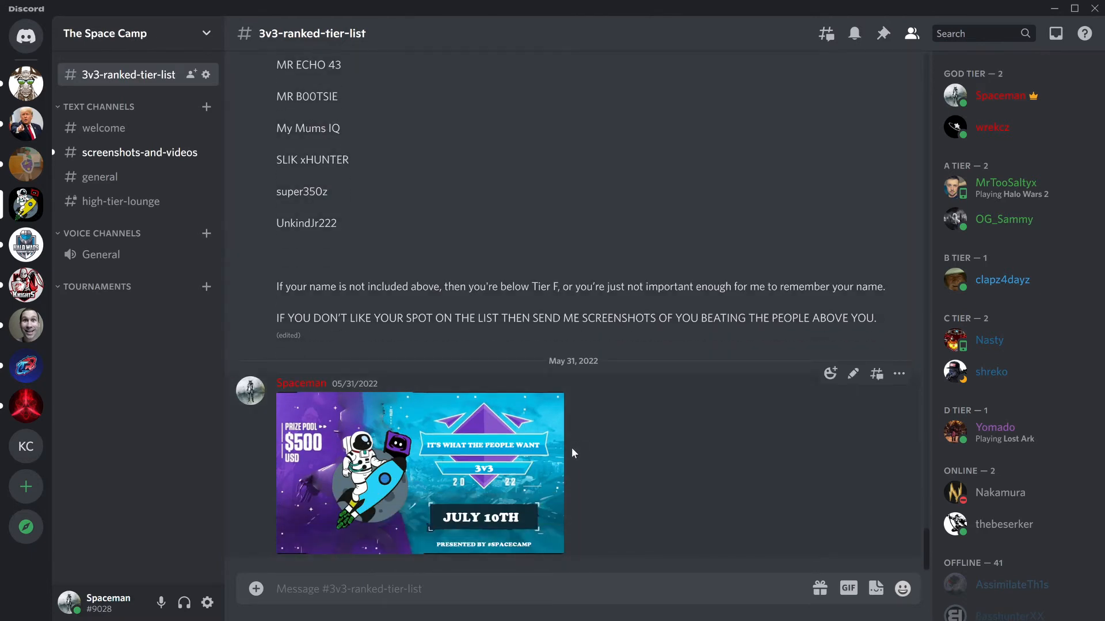
mouse_move(599, 478)
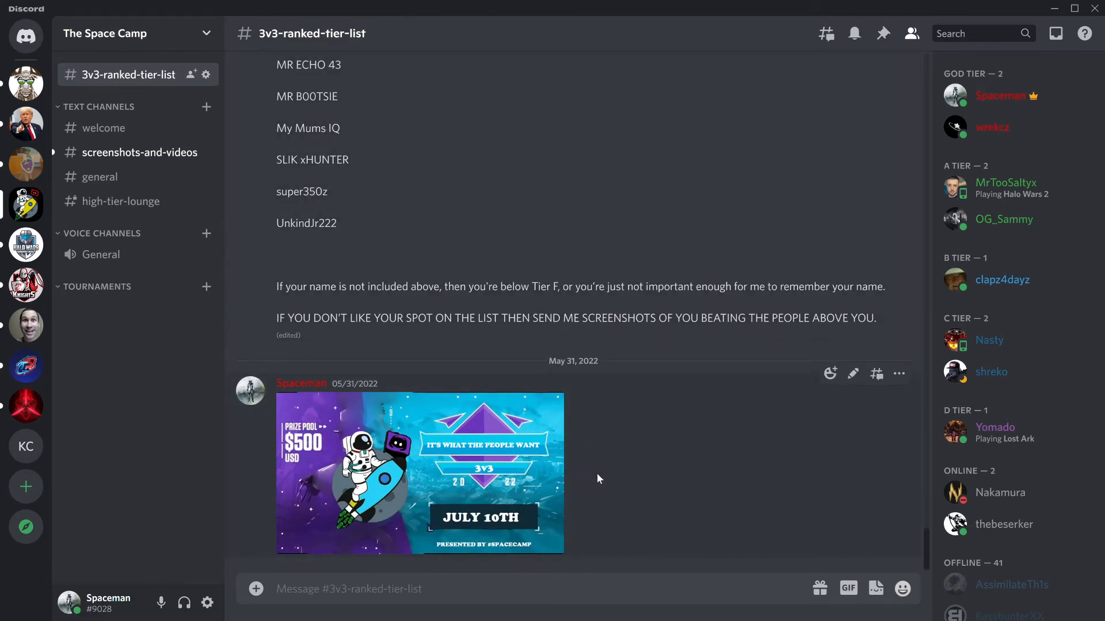
mouse_move(546, 530)
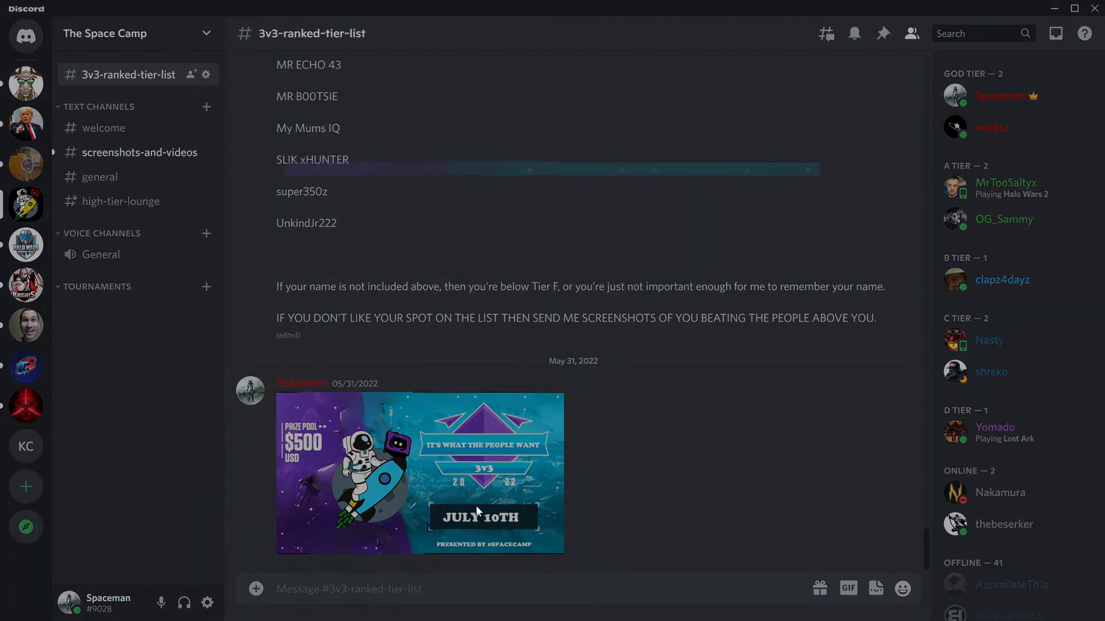
Step: Enlarge the 3v3 tournament banner showing the July 10th date and $500 prize pool
left_click(420, 473)
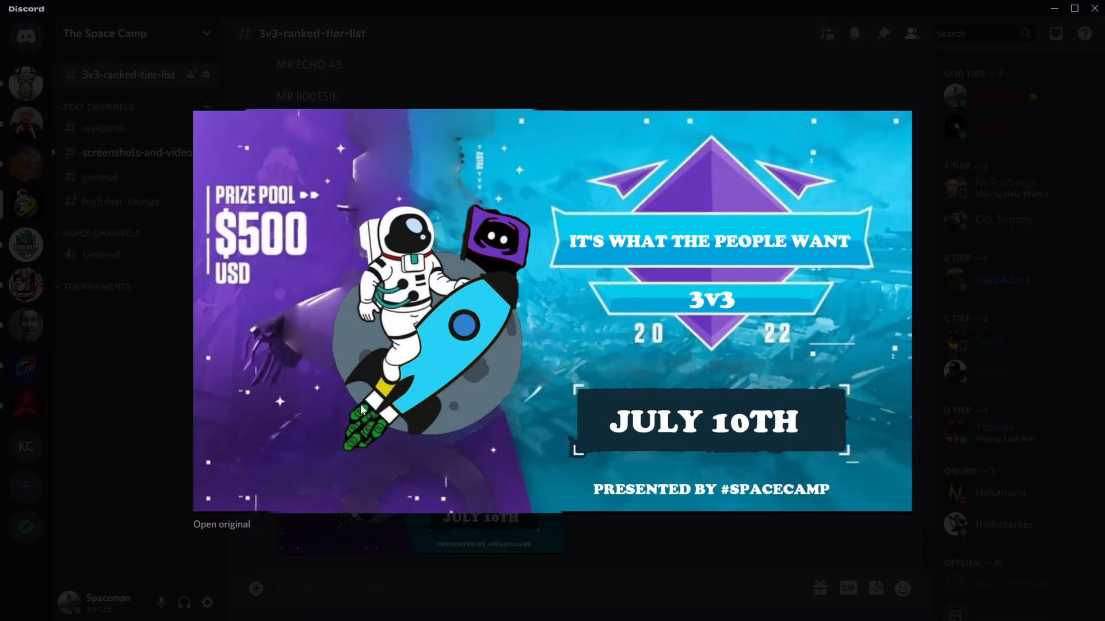
mouse_move(265, 269)
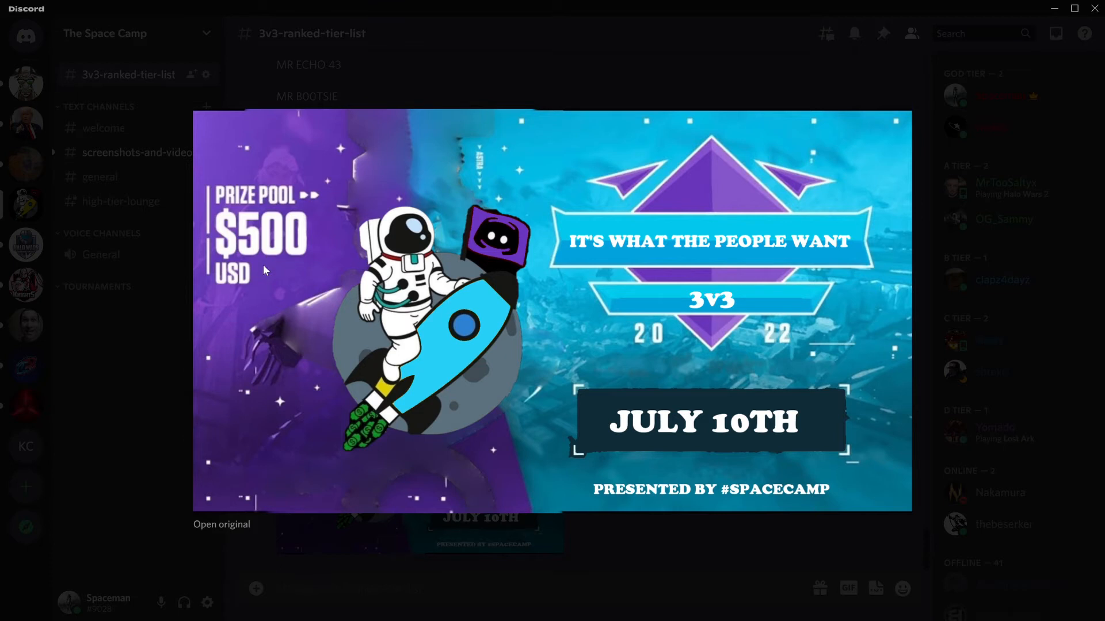
mouse_move(831, 460)
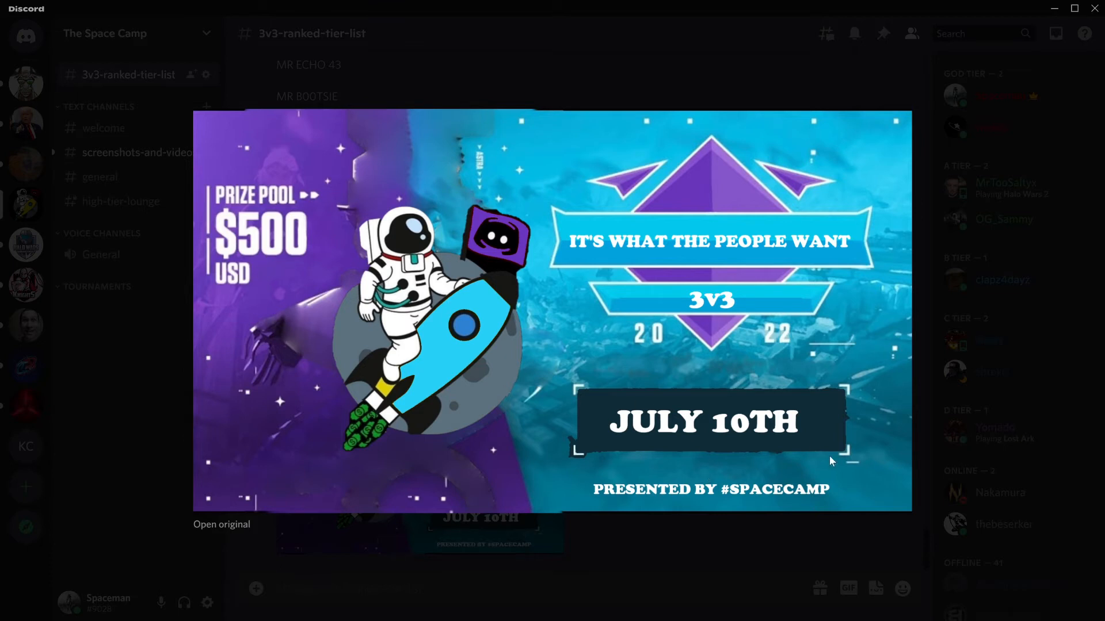
mouse_move(831, 462)
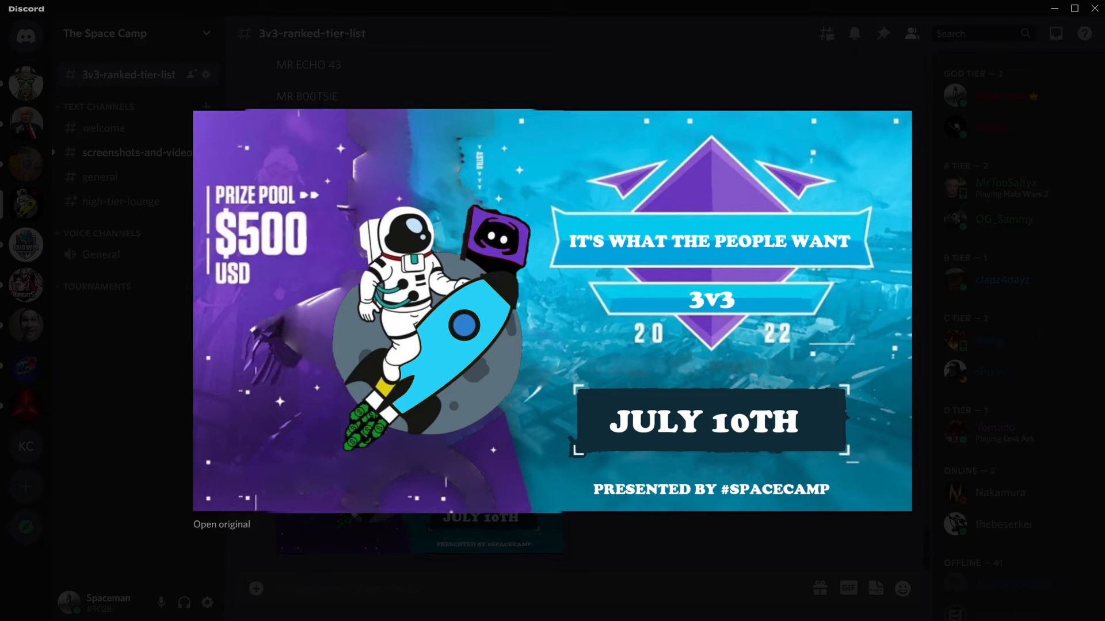
mouse_move(221, 530)
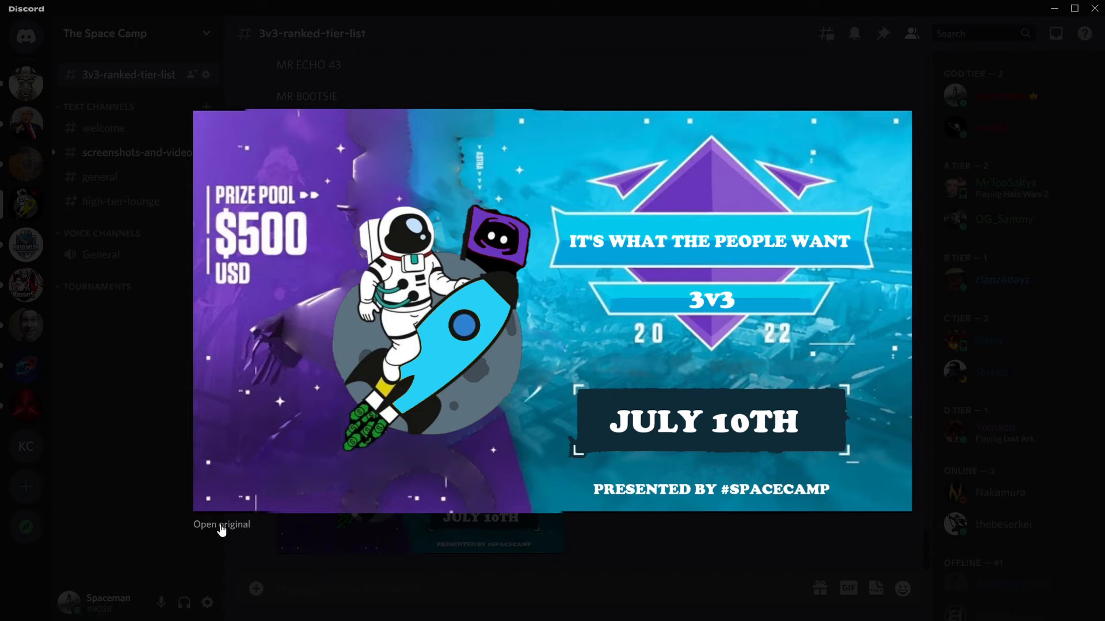
mouse_move(547, 222)
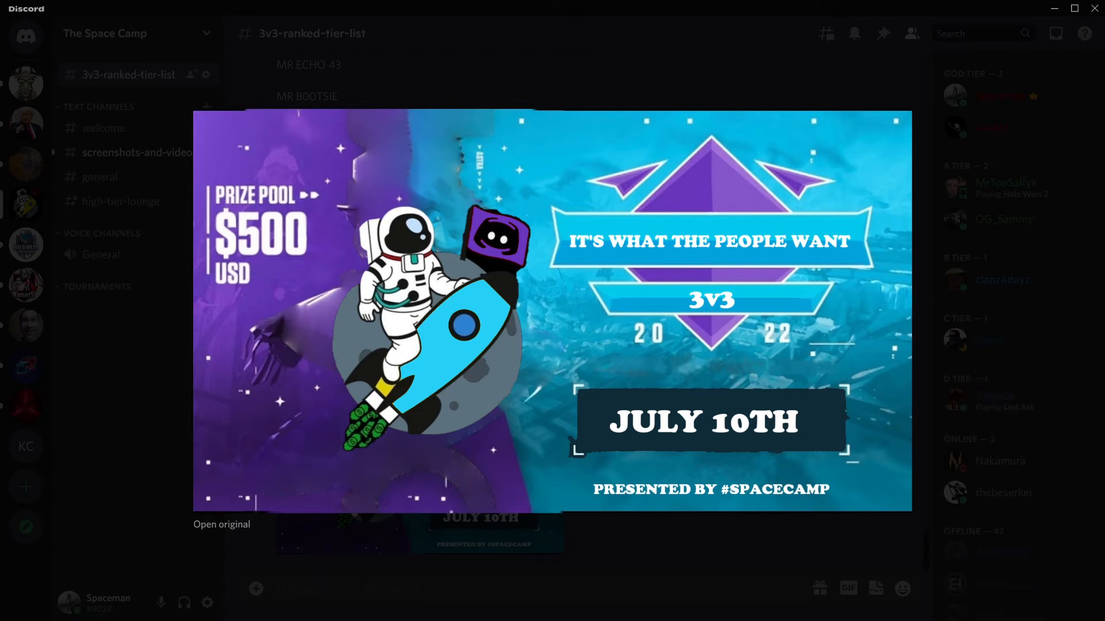
mouse_move(1015, 390)
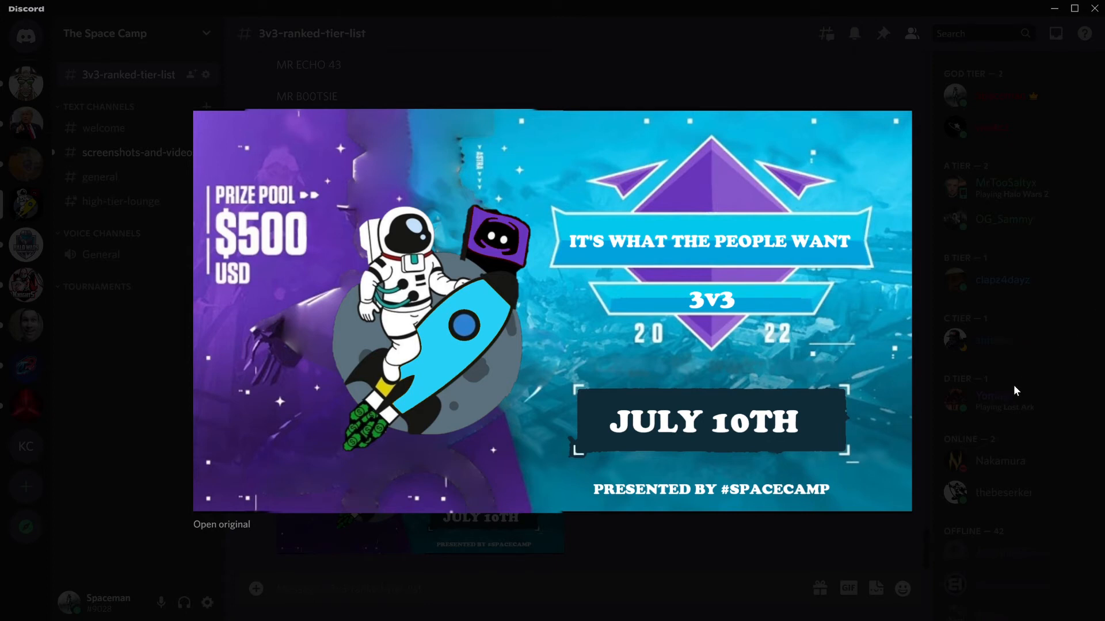
mouse_move(452, 415)
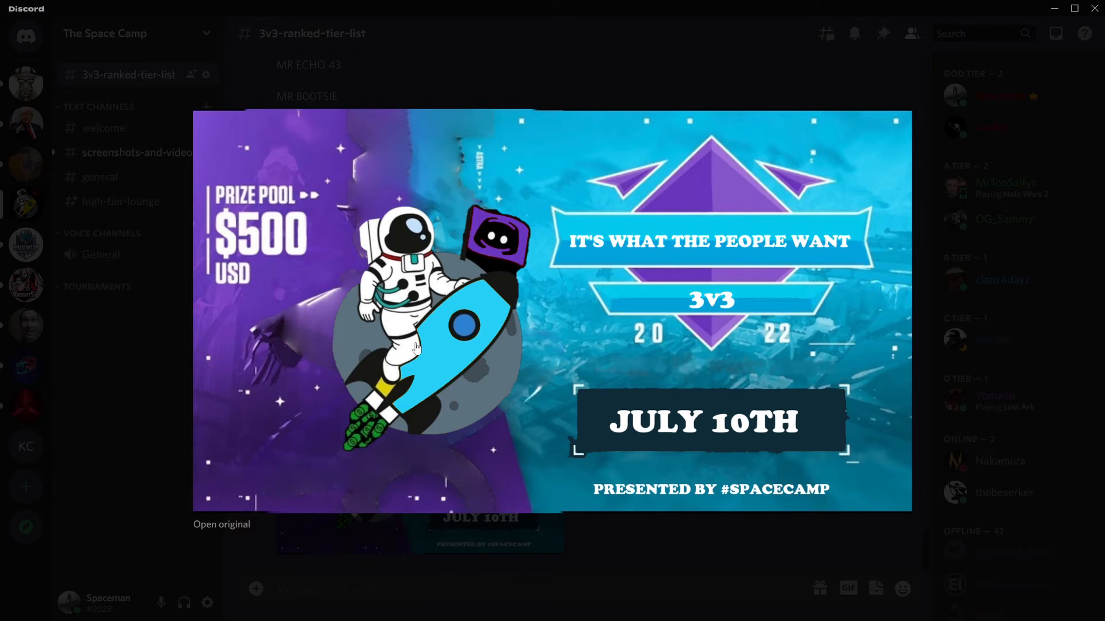
mouse_move(495, 335)
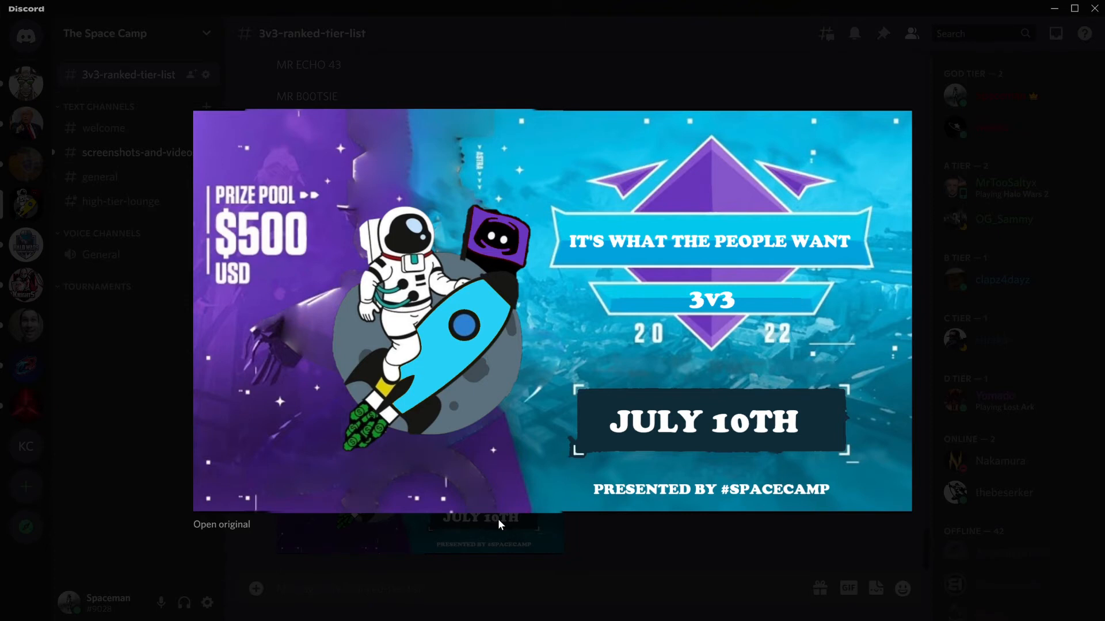
mouse_move(194, 617)
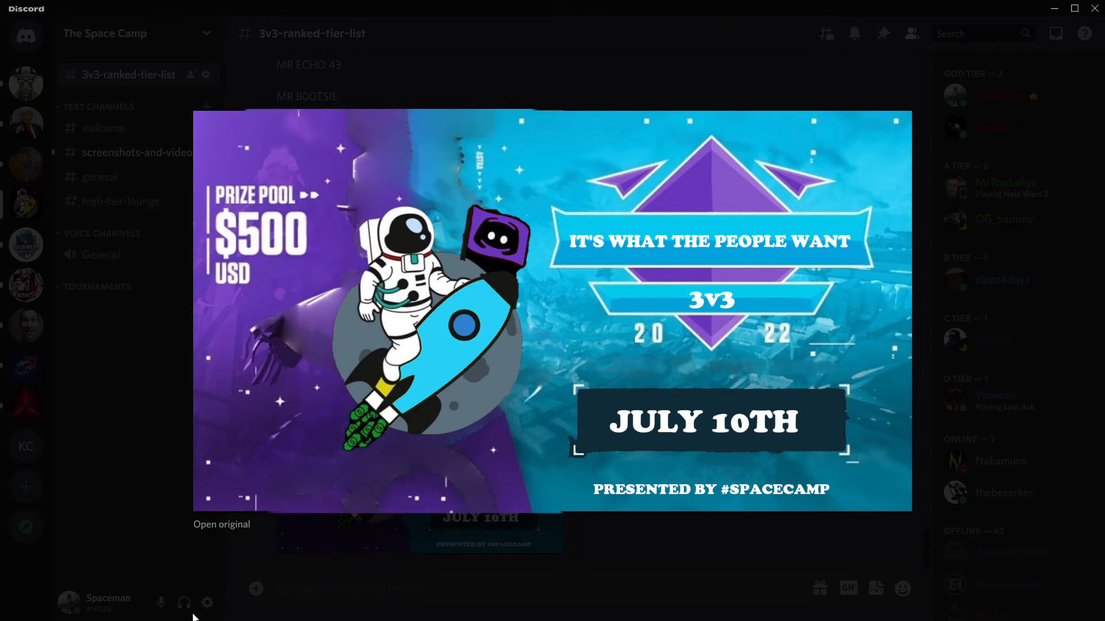
mouse_move(586, 349)
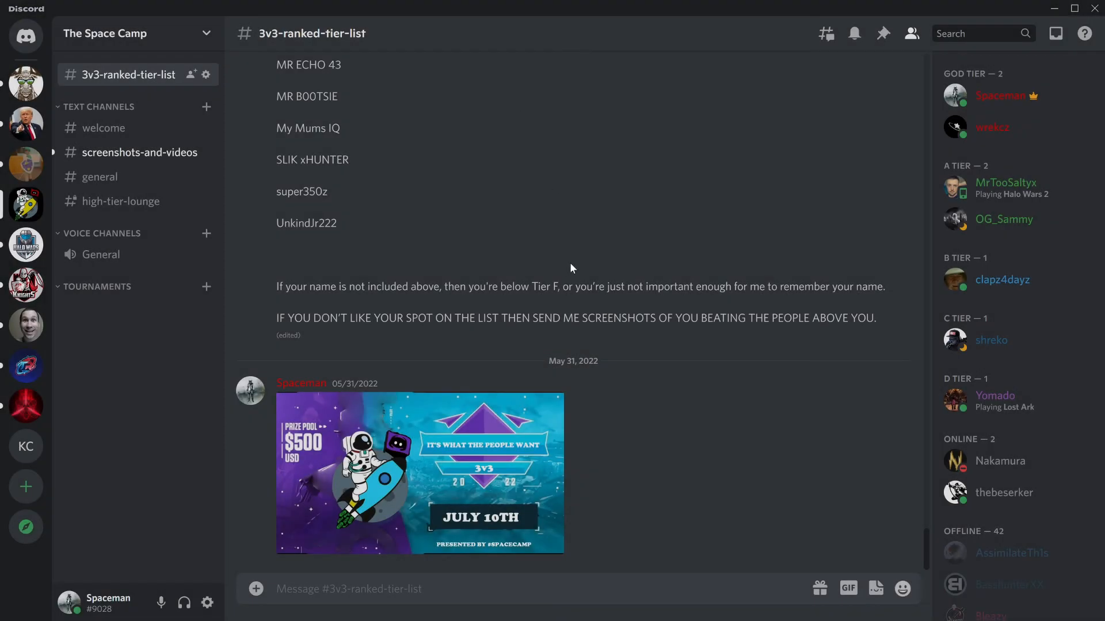
Step: Scroll the channel back up to the tier list's Updated date and Current Crown Holder line
scroll("up", 3)
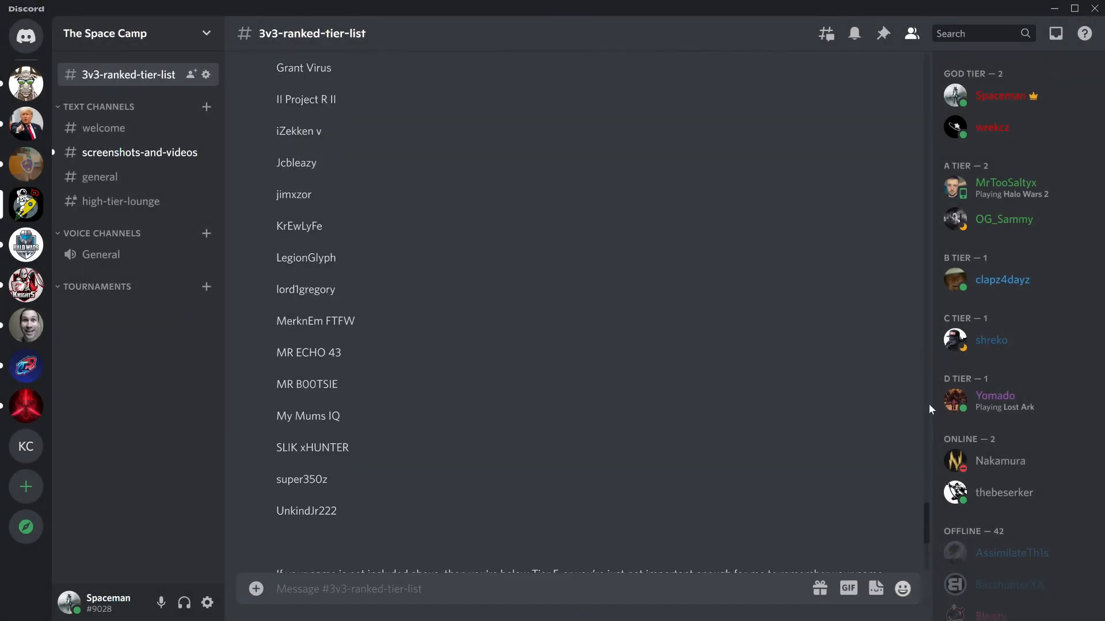
scroll("up", 3)
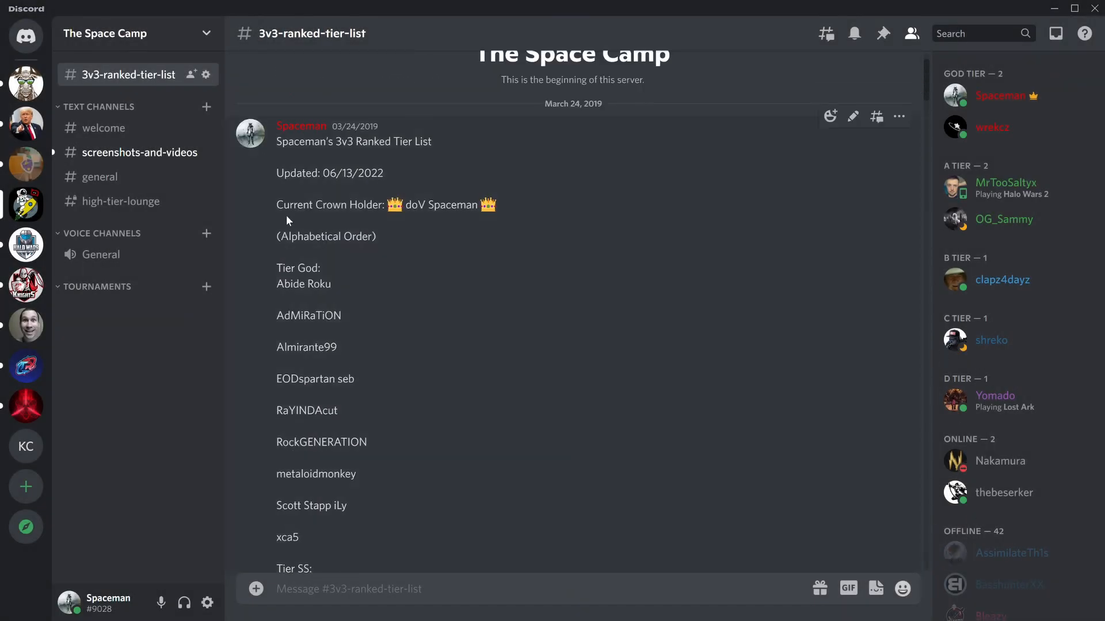
mouse_move(431, 221)
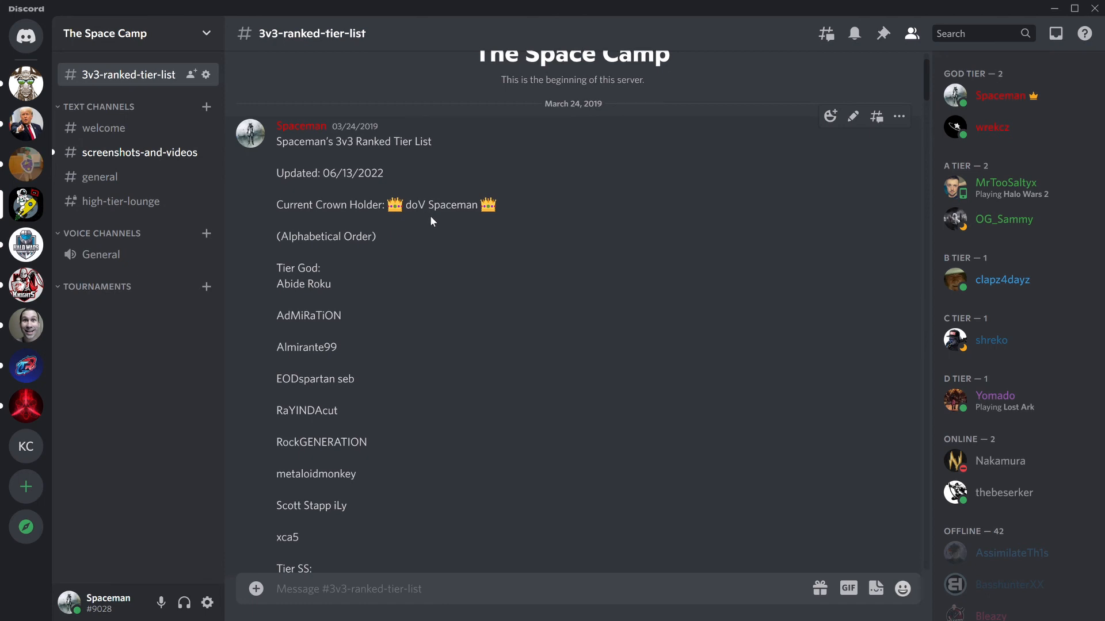
mouse_move(451, 209)
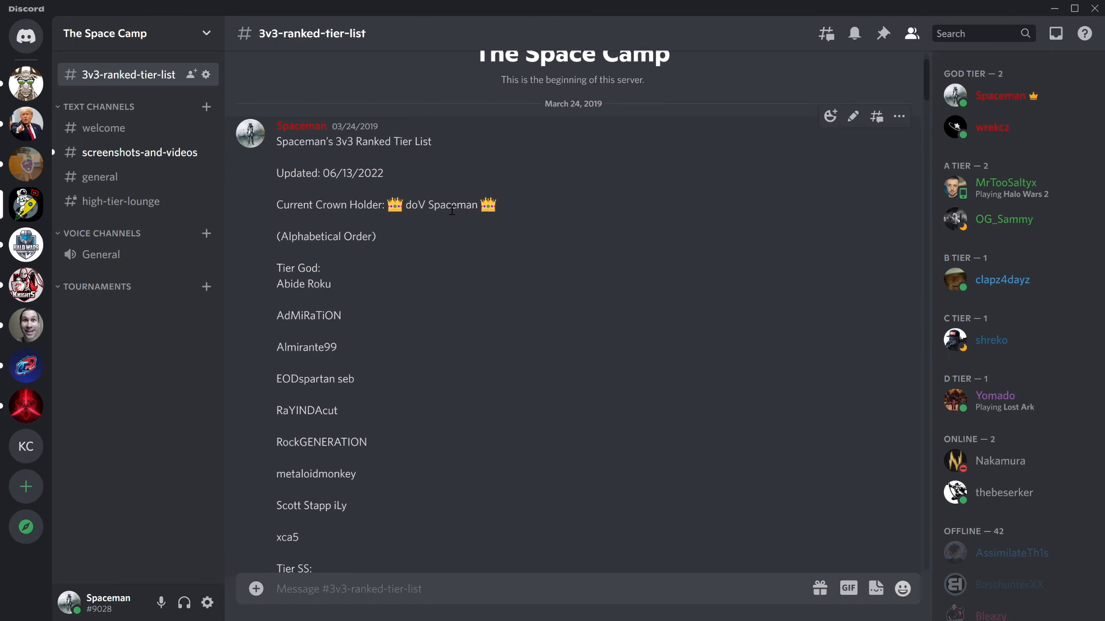
mouse_move(391, 218)
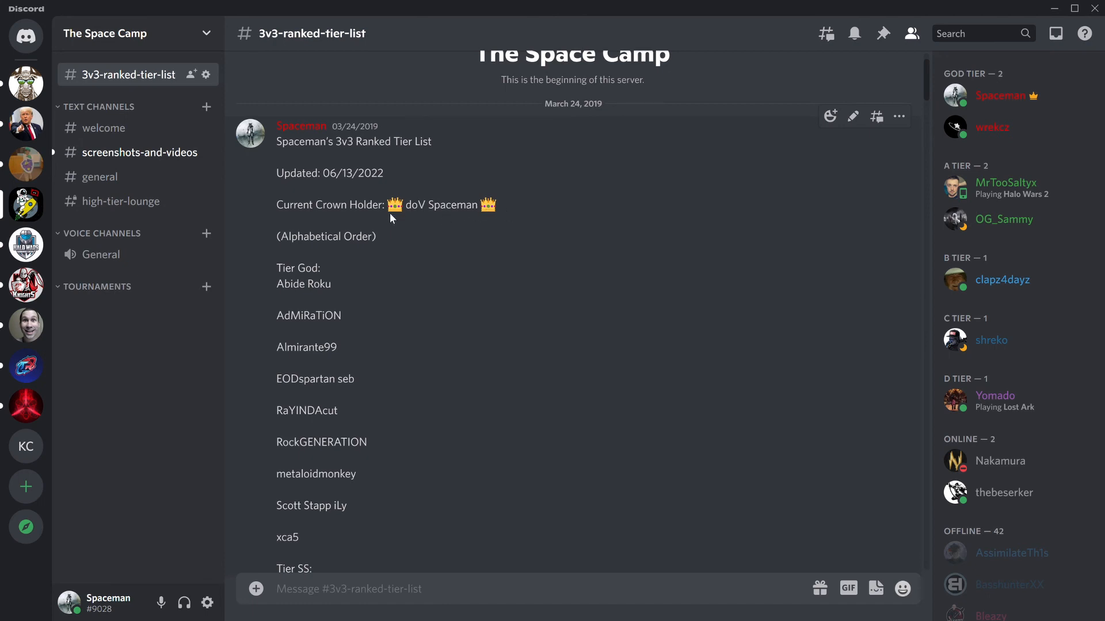
mouse_move(419, 217)
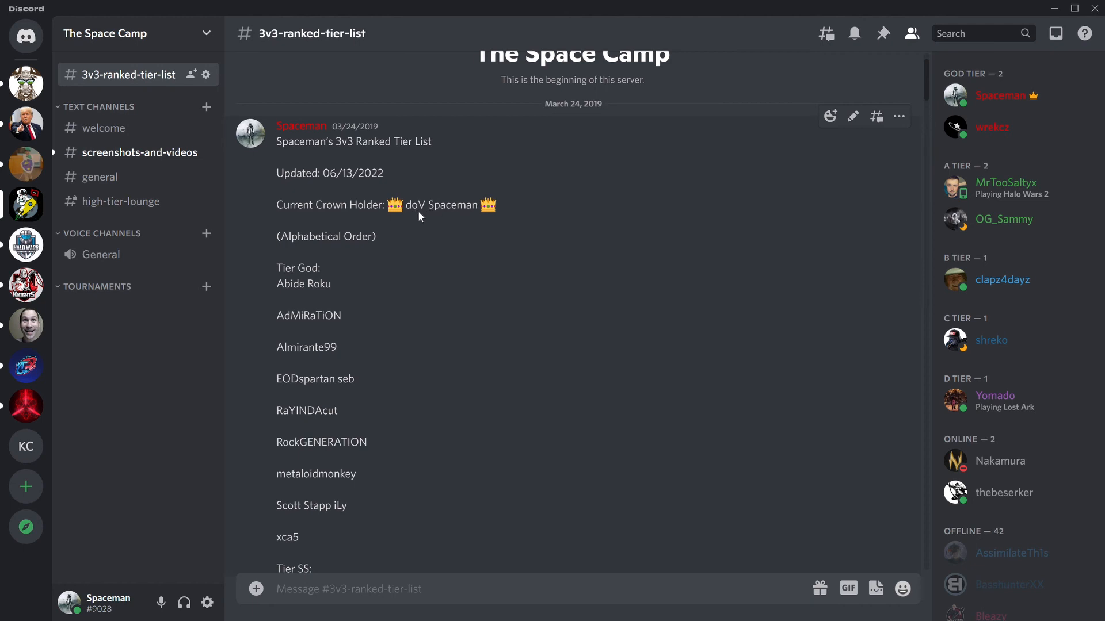
mouse_move(423, 222)
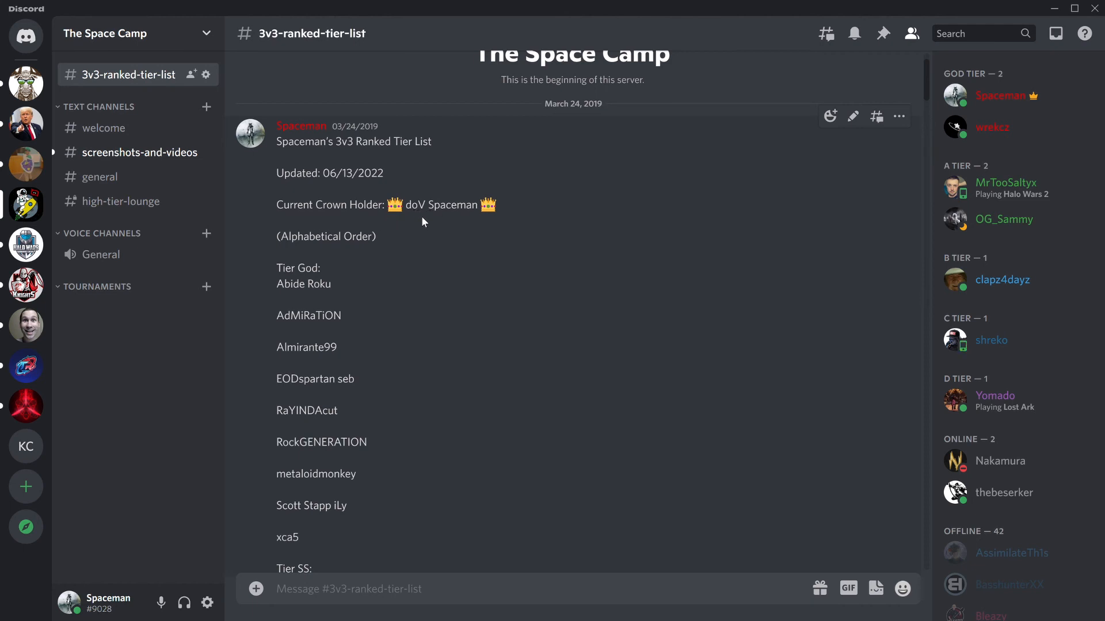
mouse_move(322, 183)
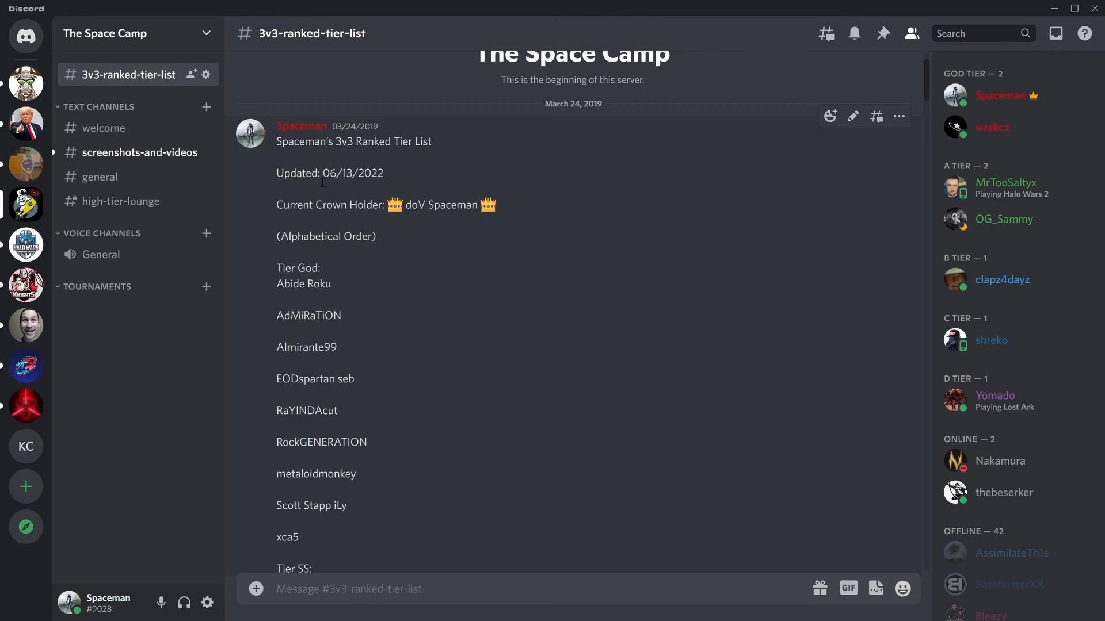
mouse_move(358, 215)
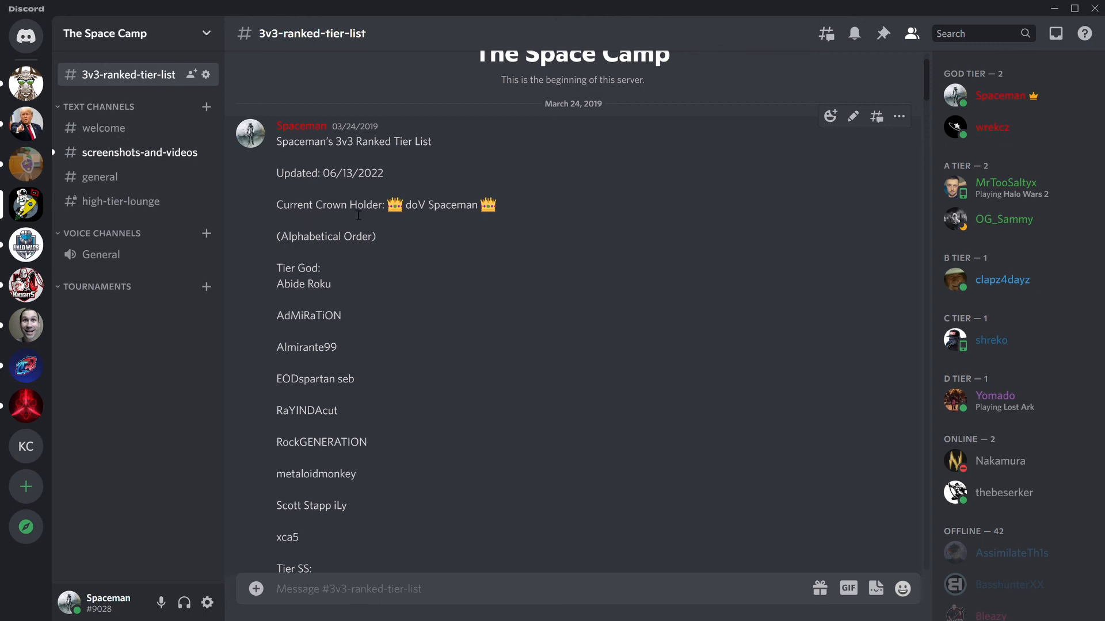
mouse_move(454, 239)
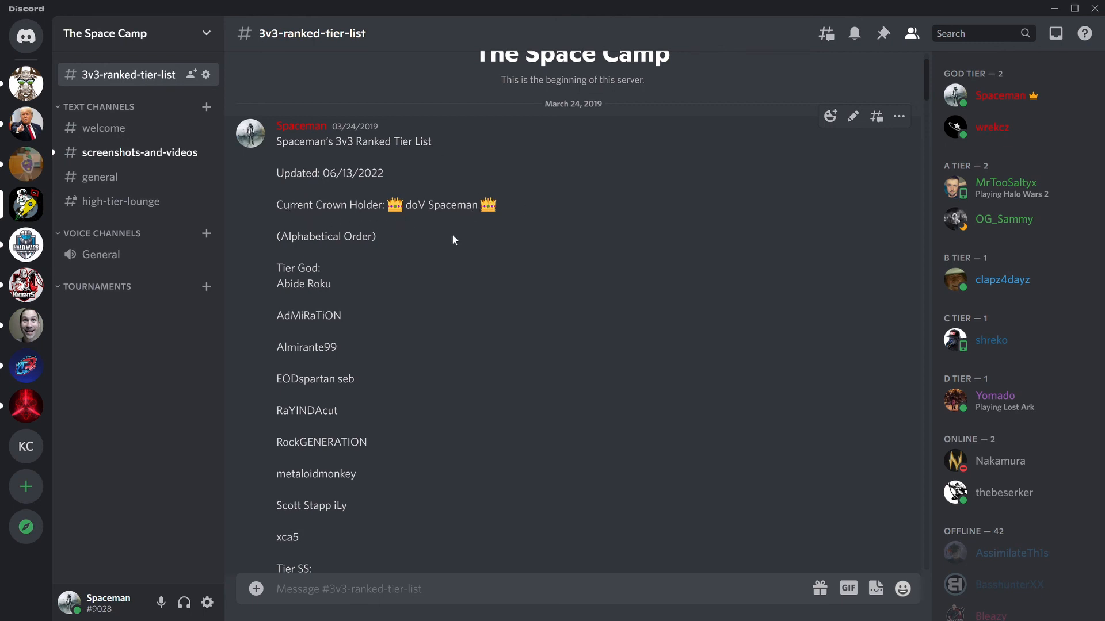
mouse_move(459, 219)
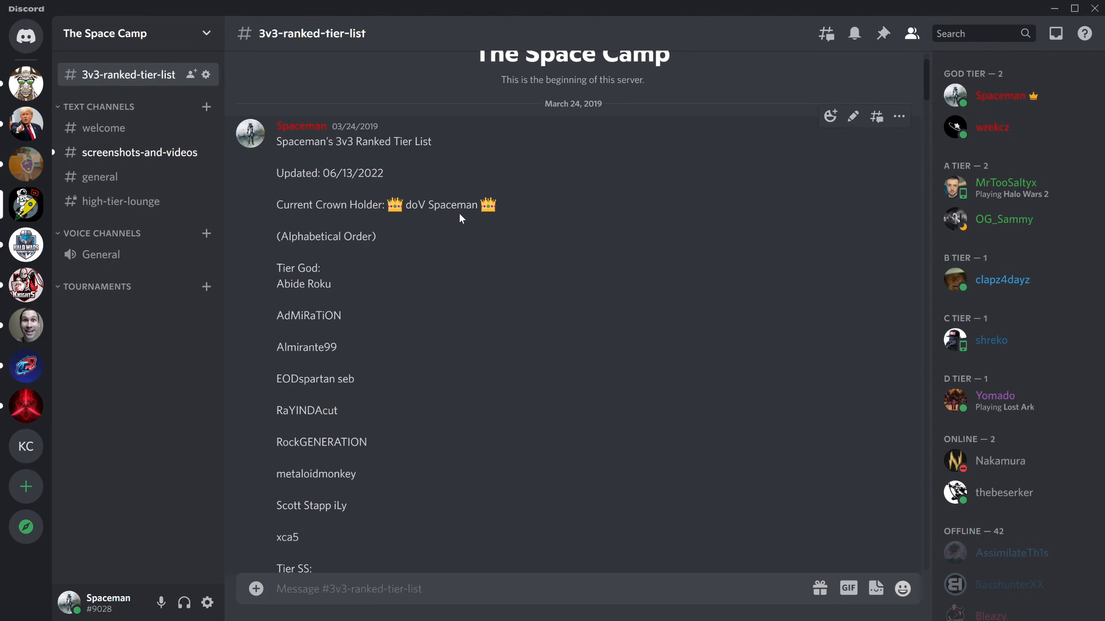
mouse_move(405, 227)
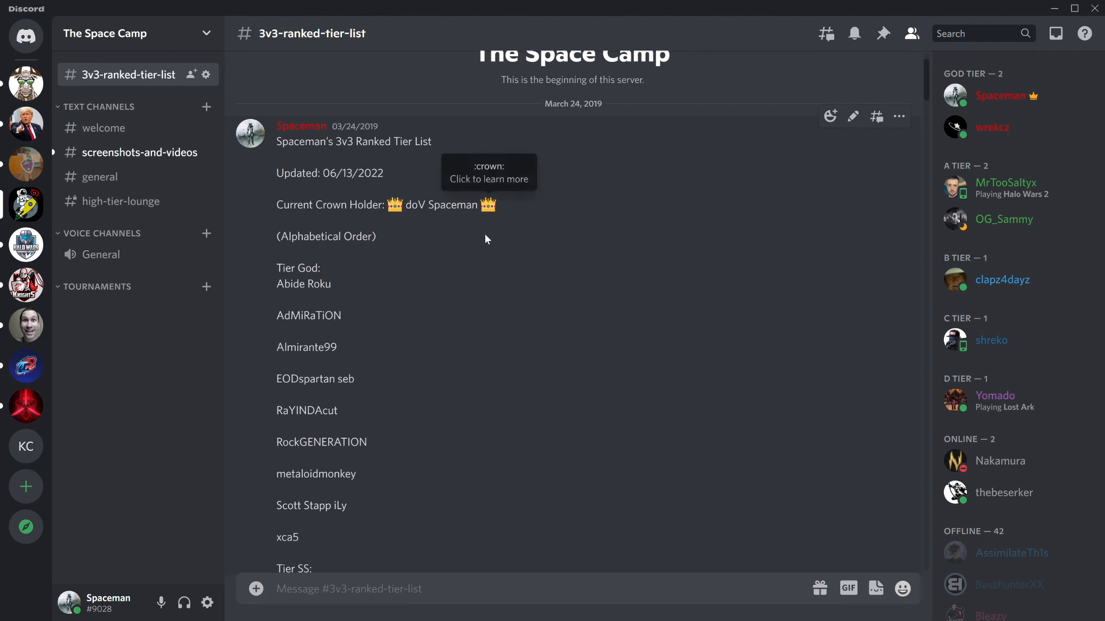
scroll("down", 3)
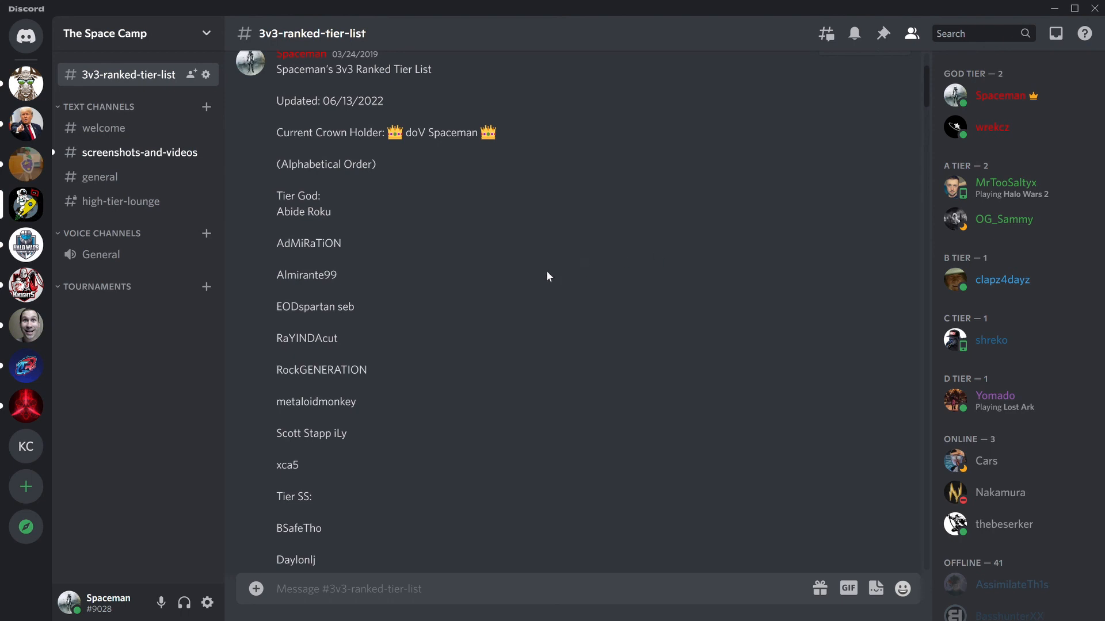
scroll("up", 3)
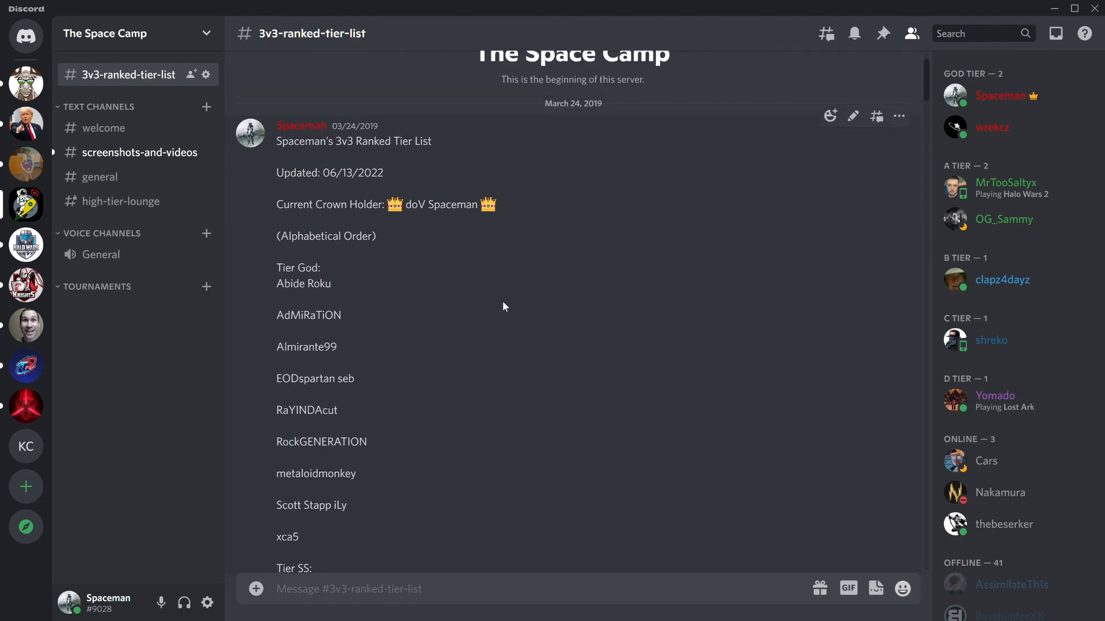
scroll("up", 3)
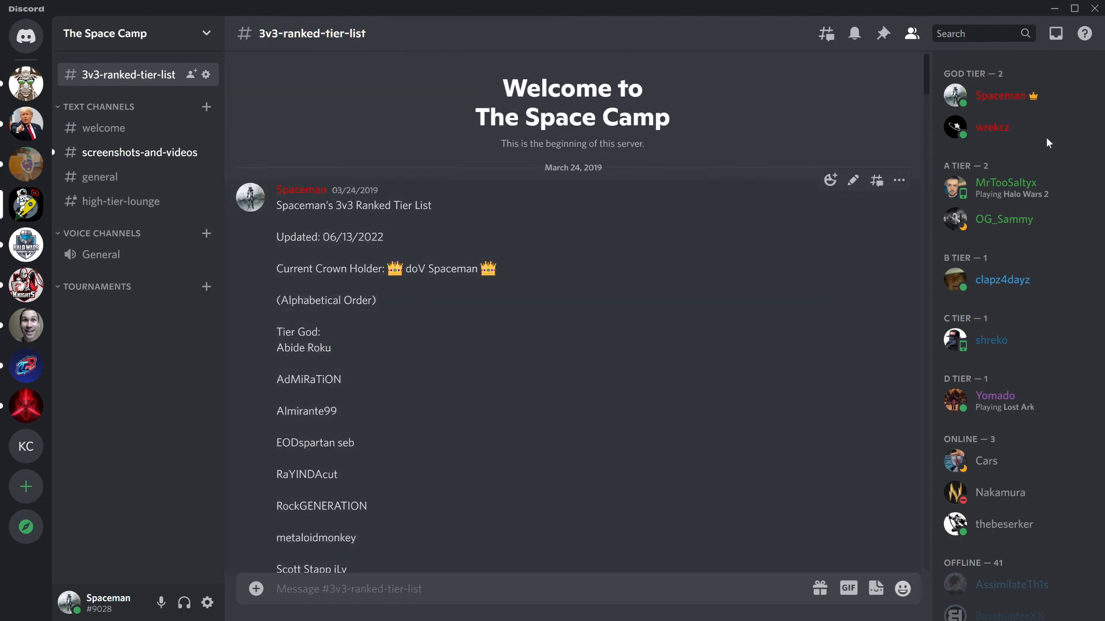